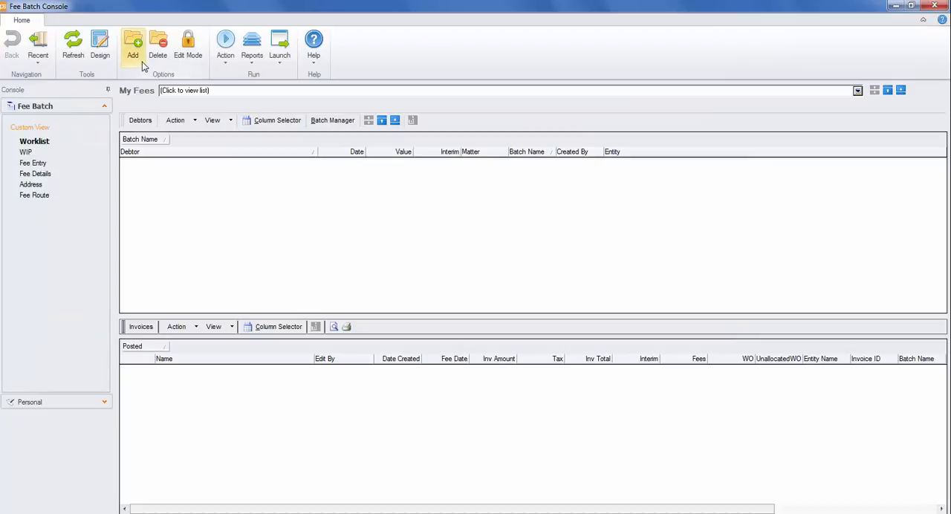
# - Add a new fee via the Fee Wizard using 'Go and Get New Debtor' and continue to debtor selection
pyautogui.click(134, 44)
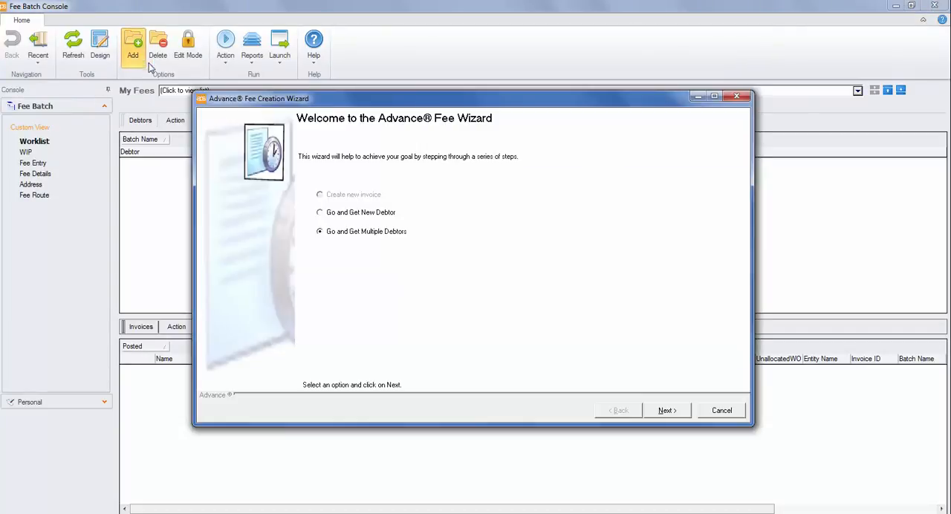
pyautogui.click(320, 211)
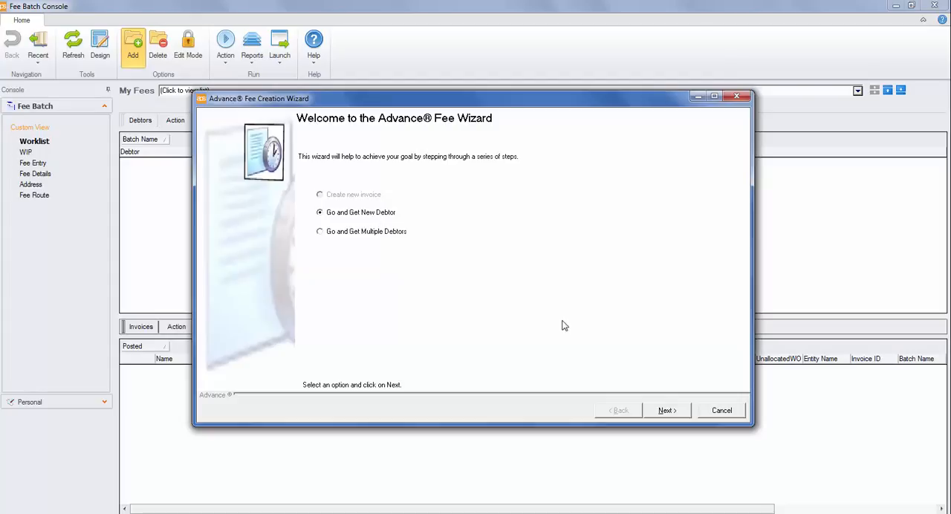
pyautogui.moveTo(669, 410)
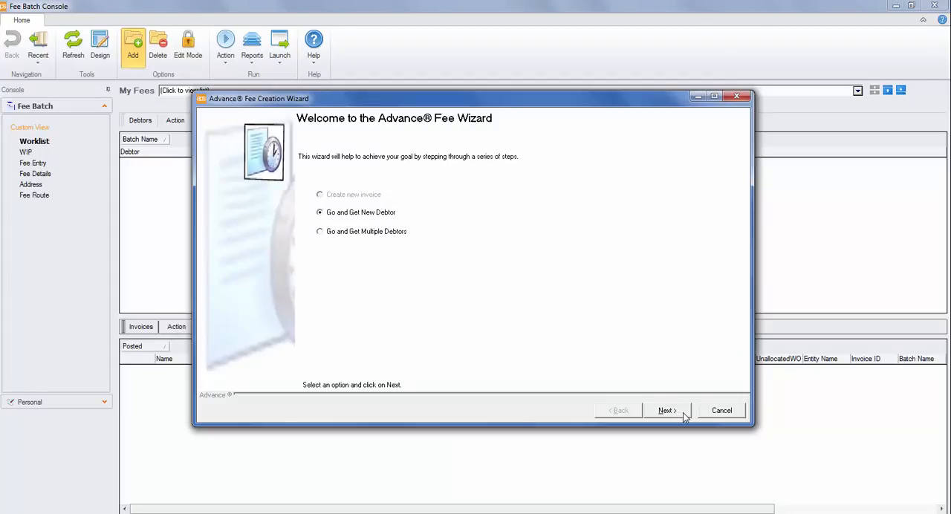
pyautogui.click(666, 411)
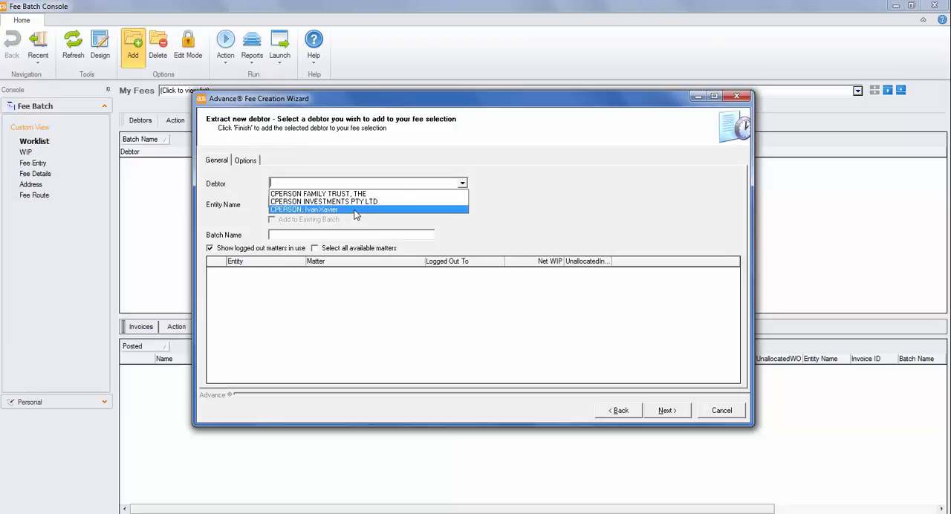
# - Choose the individual CPERSON debtor with all matters ticked and move to the Options tab
pyautogui.click(303, 208)
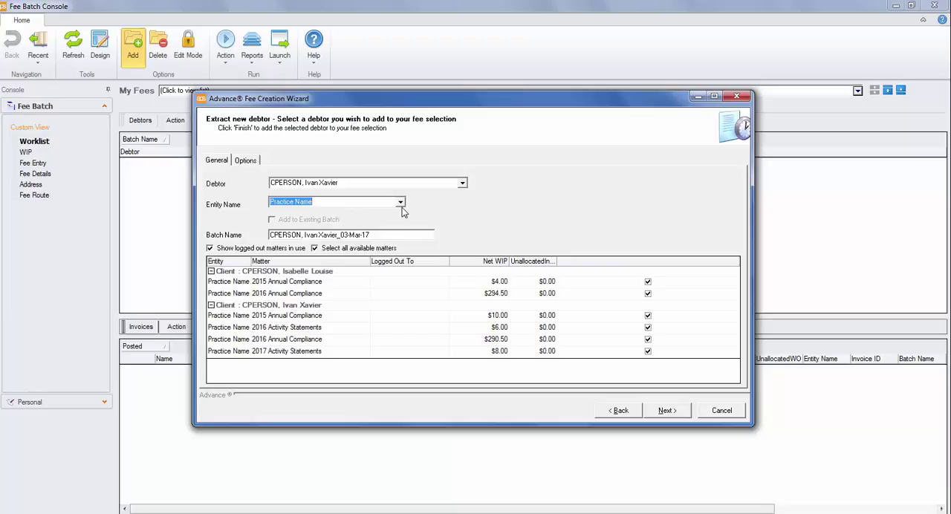
pyautogui.moveTo(561, 313)
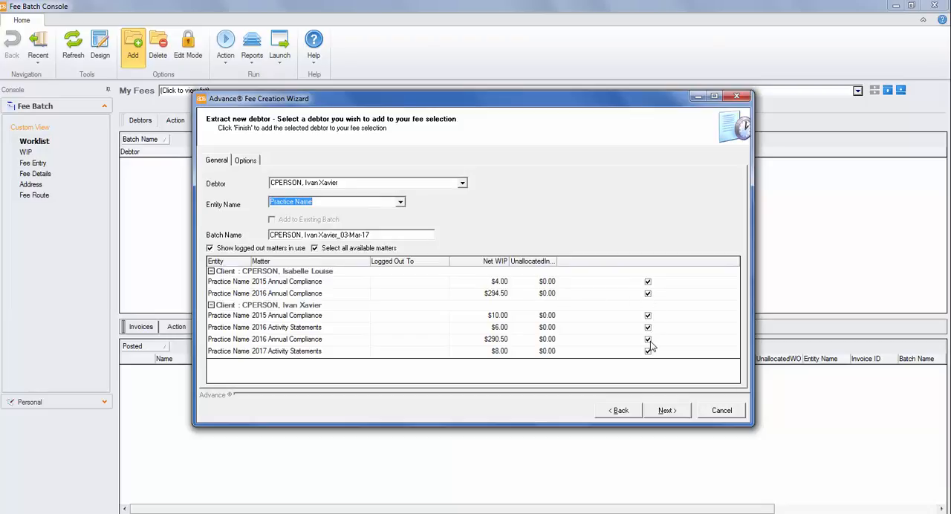
pyautogui.click(648, 351)
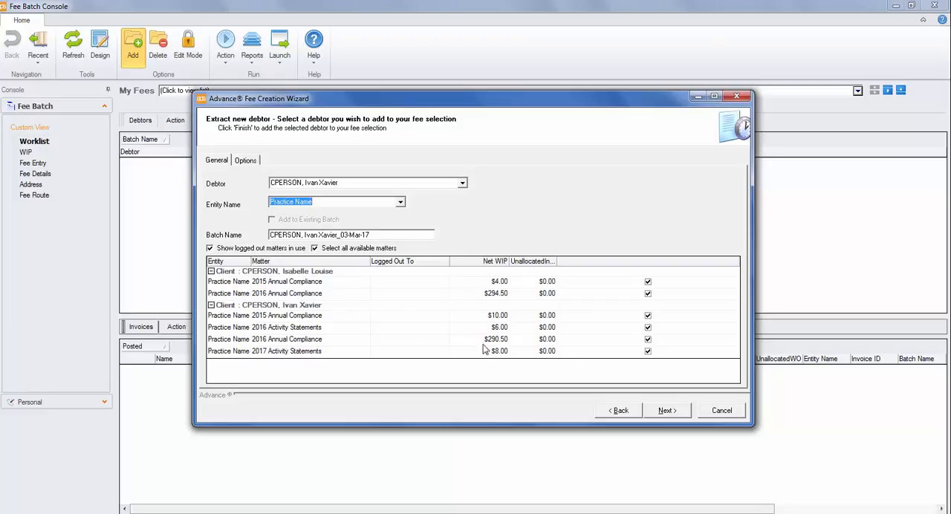
pyautogui.moveTo(668, 410)
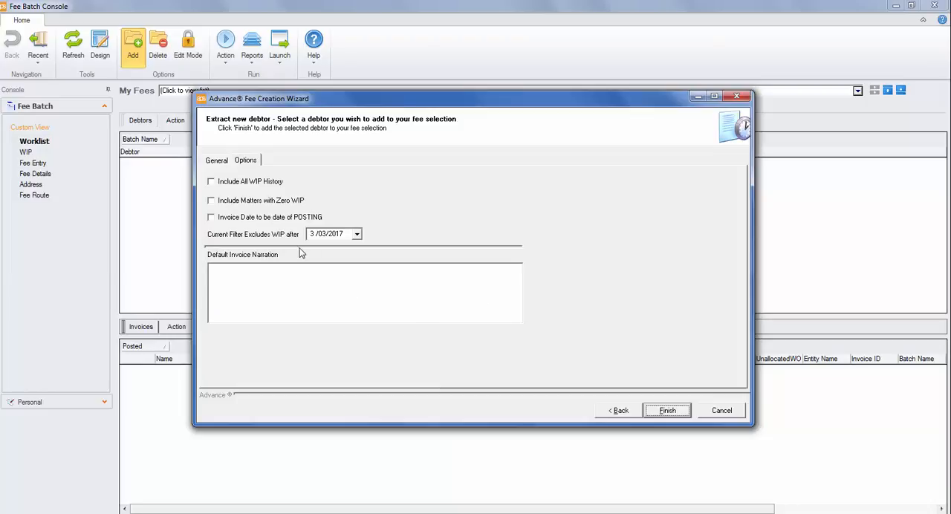
# - Set invoice date to date of posting, WIP filter date 1/02/2017, and finish creating the fee
pyautogui.click(211, 217)
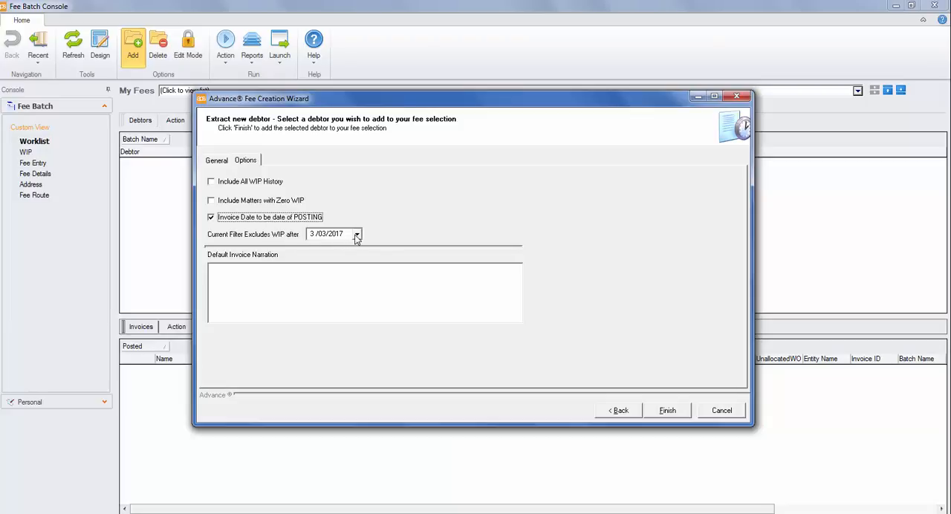
pyautogui.click(355, 234)
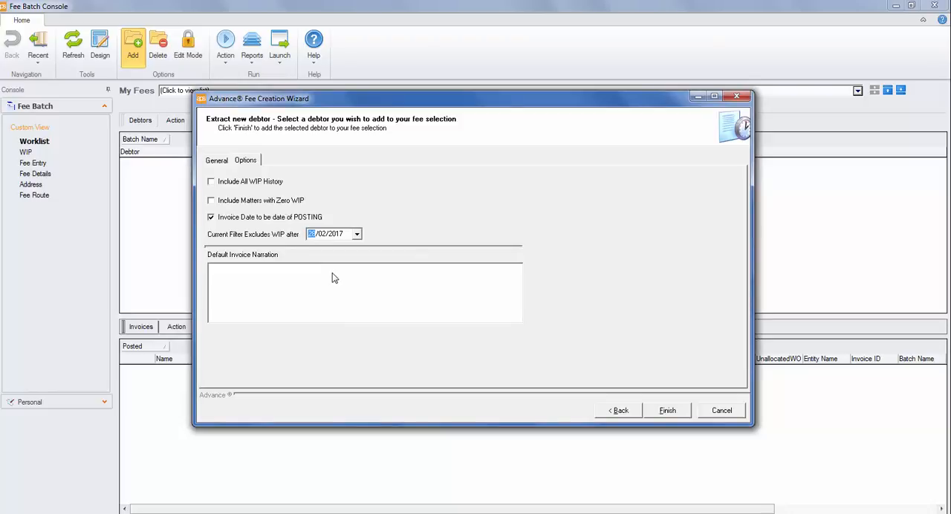
pyautogui.moveTo(669, 411)
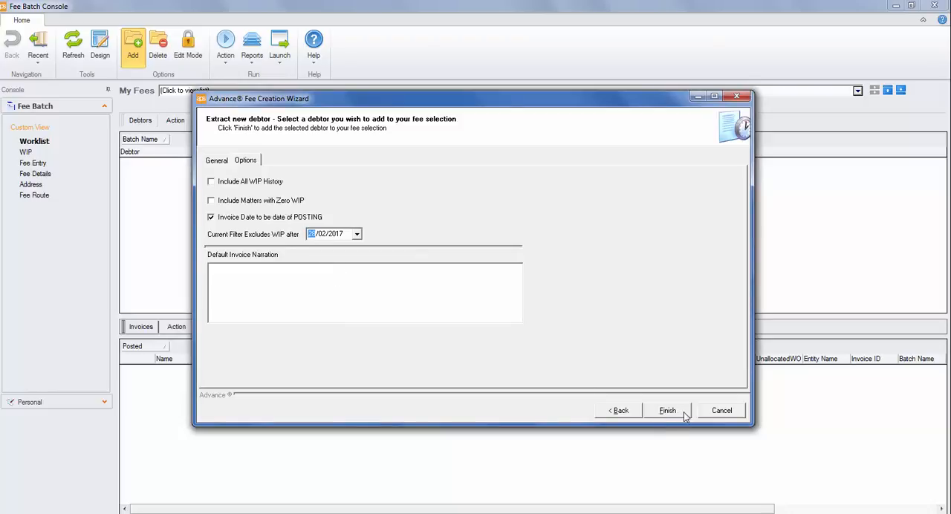
pyautogui.click(669, 410)
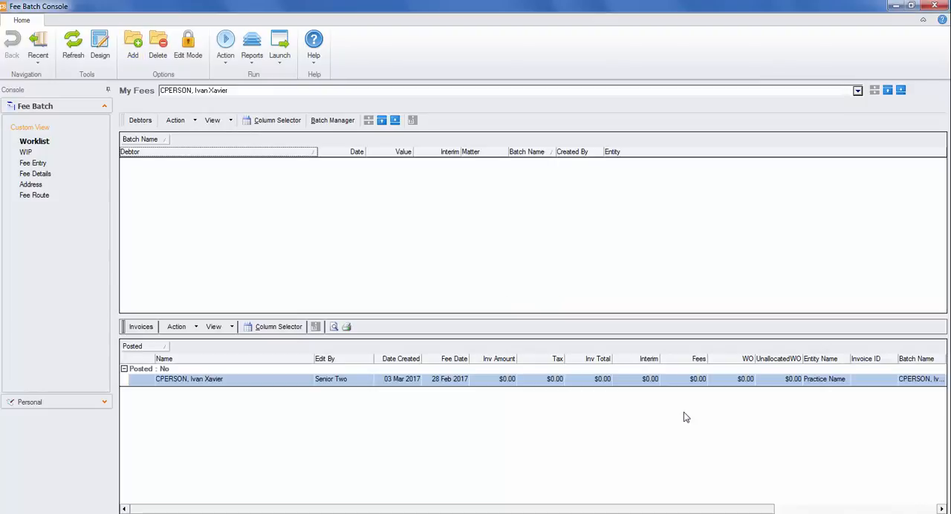
pyautogui.moveTo(137, 217)
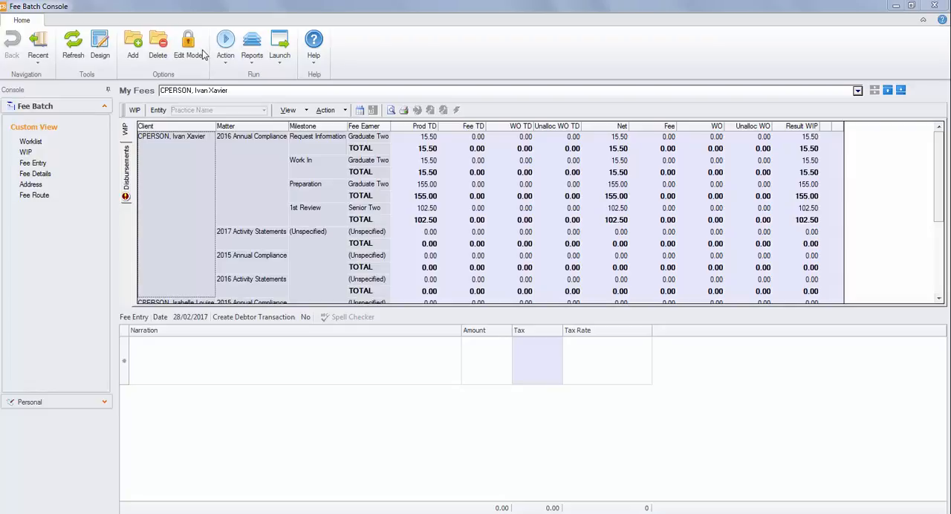
# - Put the fee breakdown in edit mode and bring up the Column Selector from the Action menu
pyautogui.click(191, 44)
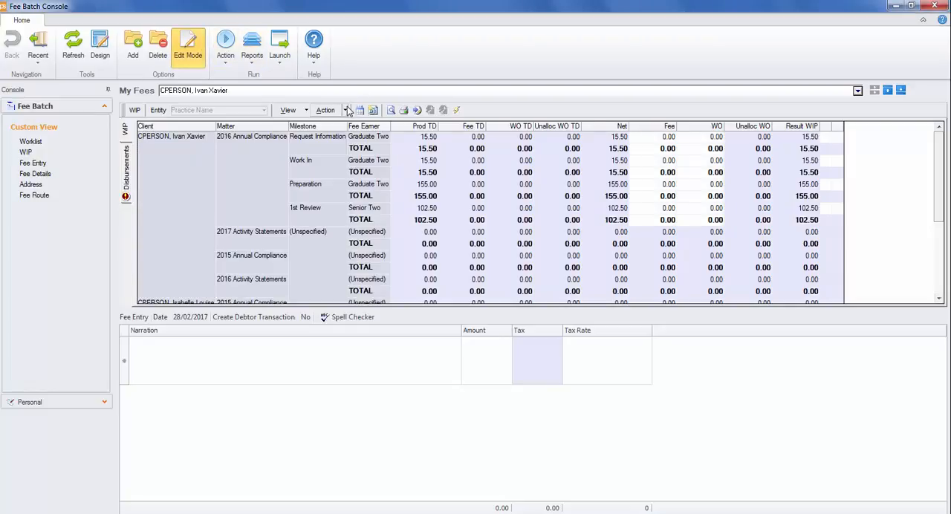
pyautogui.click(326, 110)
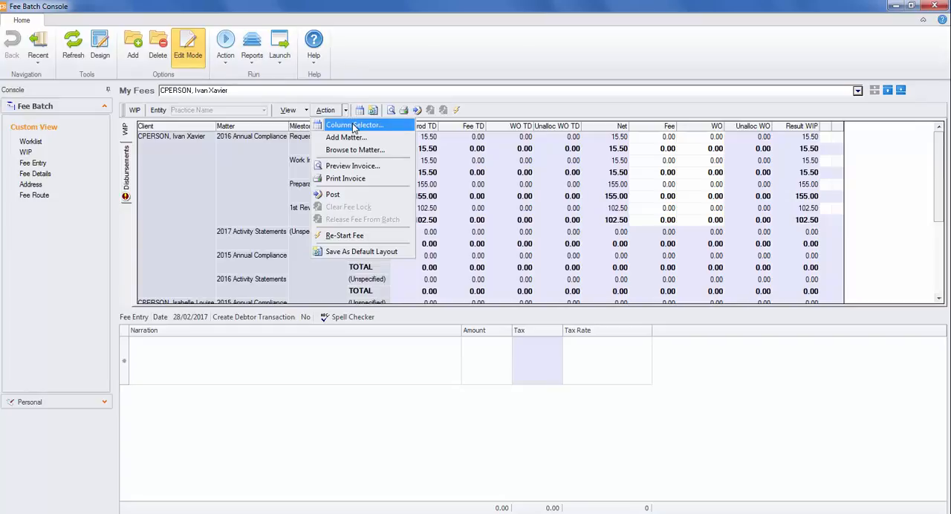
pyautogui.moveTo(402, 128)
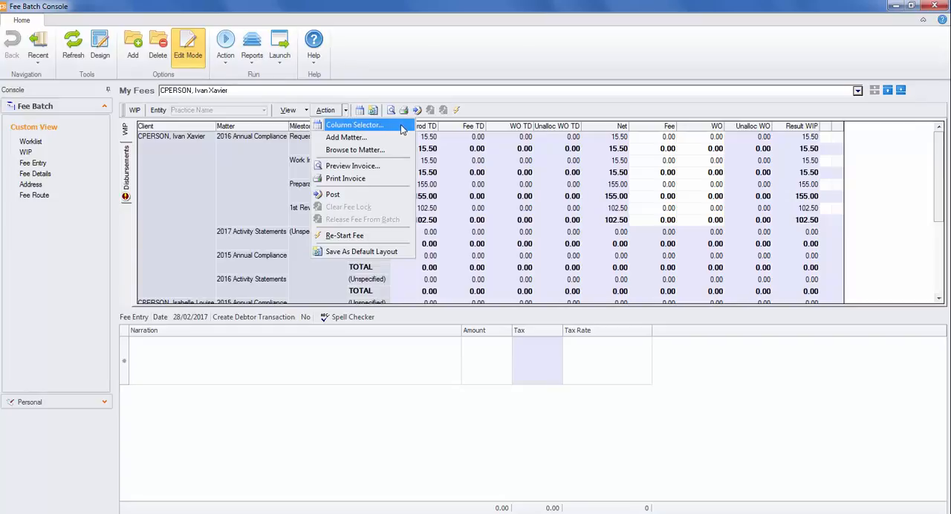
pyautogui.click(357, 125)
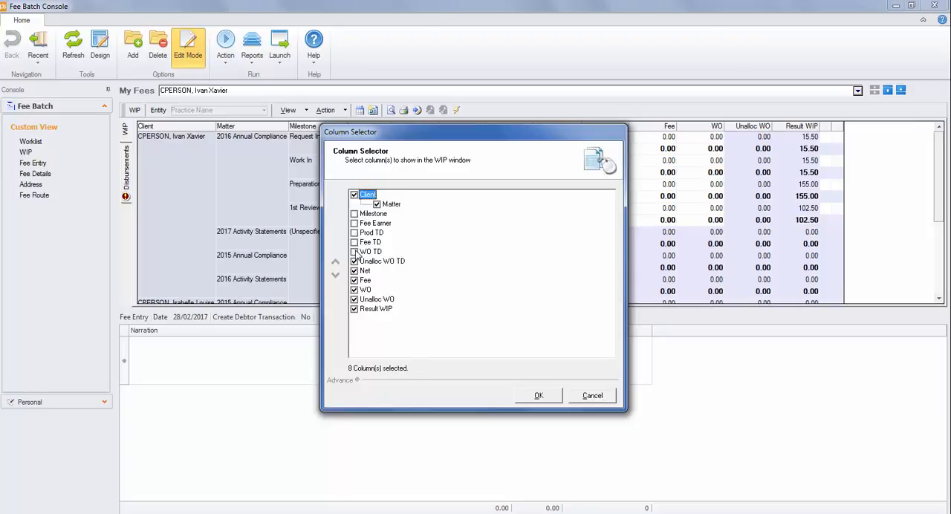
# - Hide the Unalloc WO TD and Unalloc WO columns and save the layout as default
pyautogui.click(354, 261)
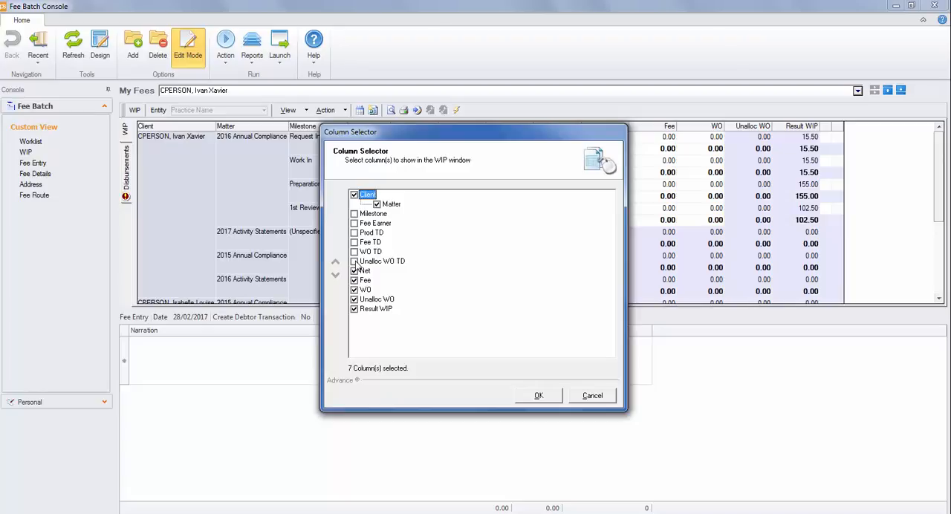
pyautogui.click(353, 299)
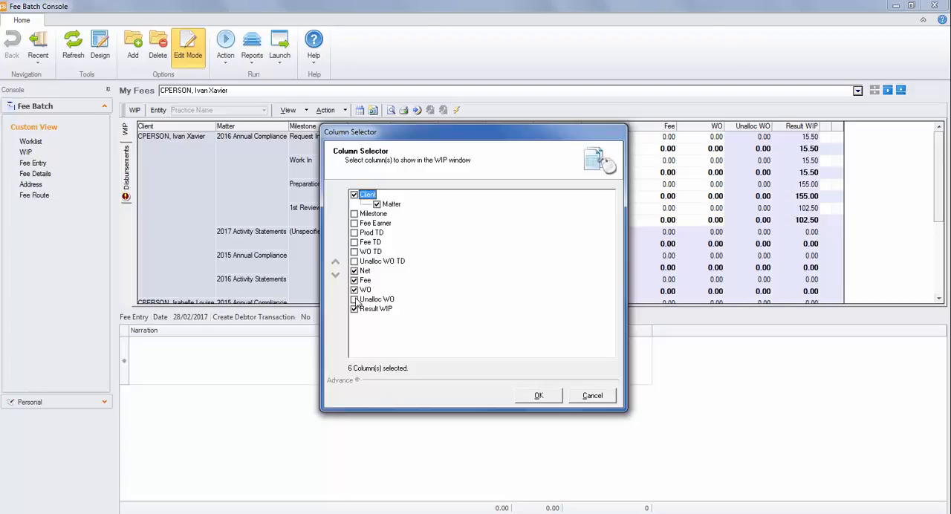
pyautogui.click(538, 395)
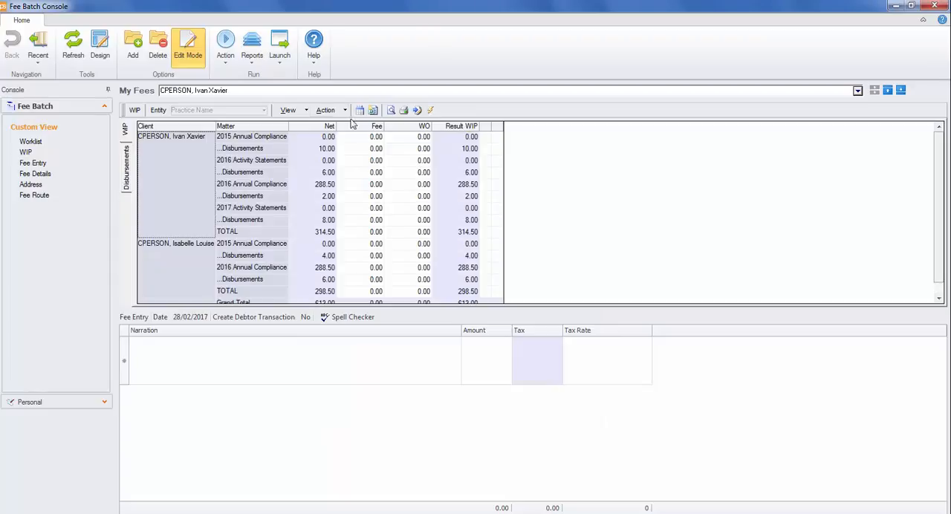
pyautogui.click(324, 110)
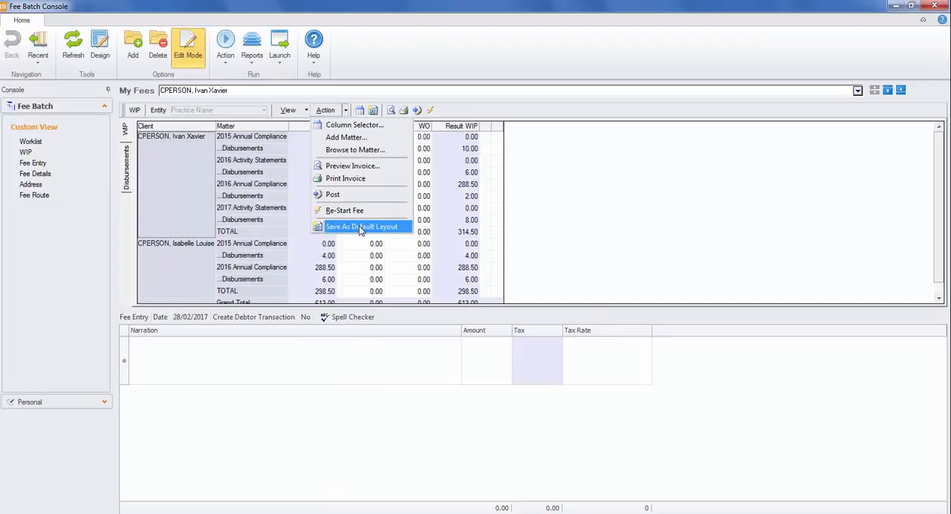
pyautogui.moveTo(401, 229)
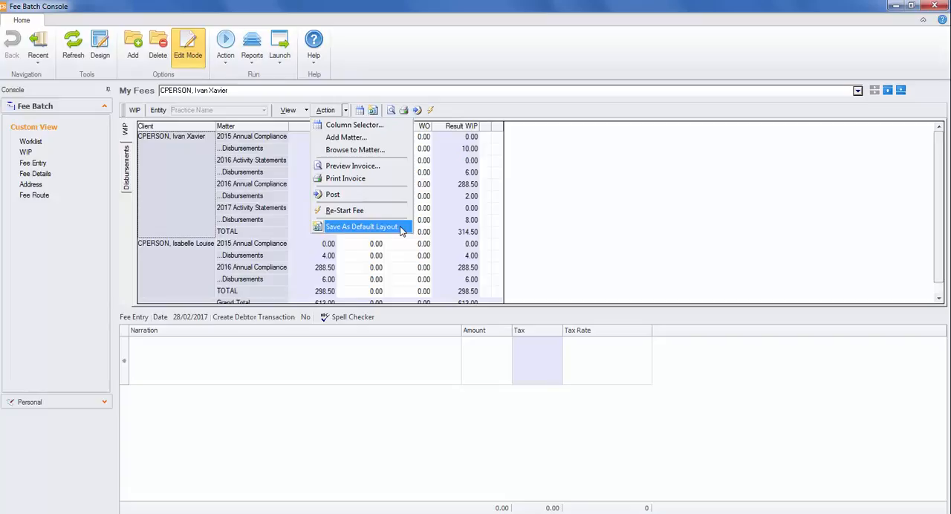
pyautogui.click(359, 226)
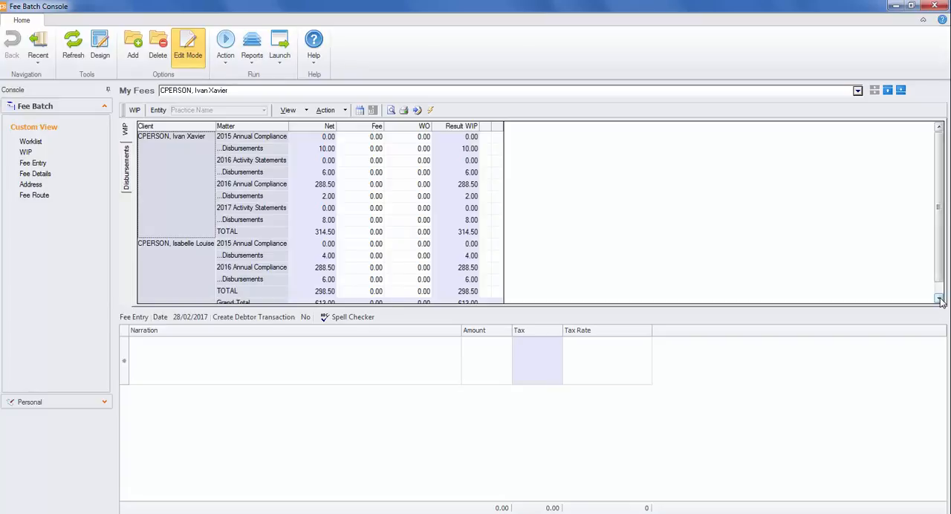
# - Scroll down to the Grand Total row to enter the 600.00 fee
pyautogui.scroll(-3)
pyautogui.write('600')
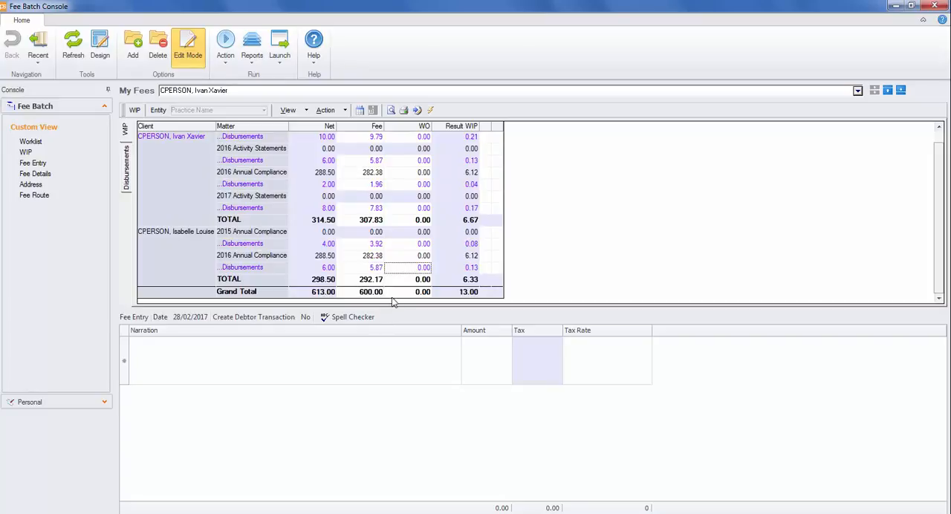
pyautogui.moveTo(466, 298)
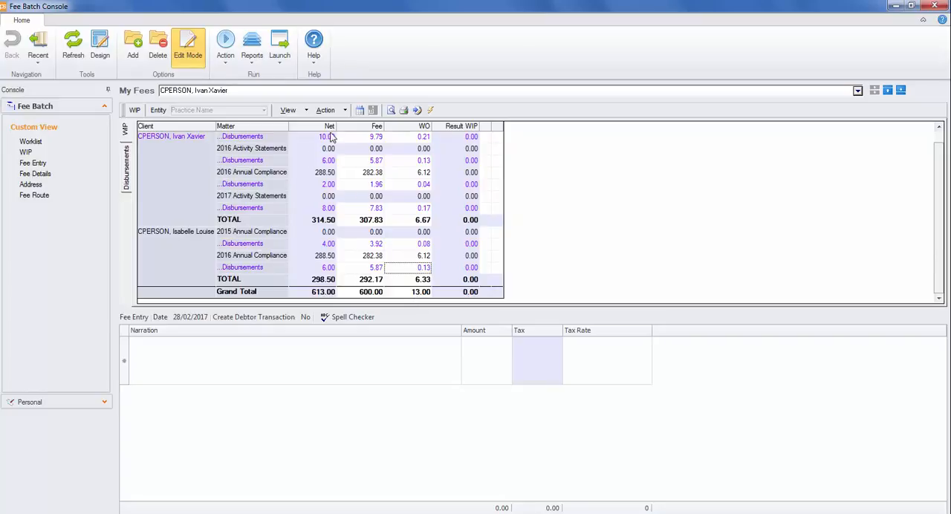
# - Re-Start the fee from the Action menu and confirm, clearing fee and write-off amounts
pyautogui.click(325, 110)
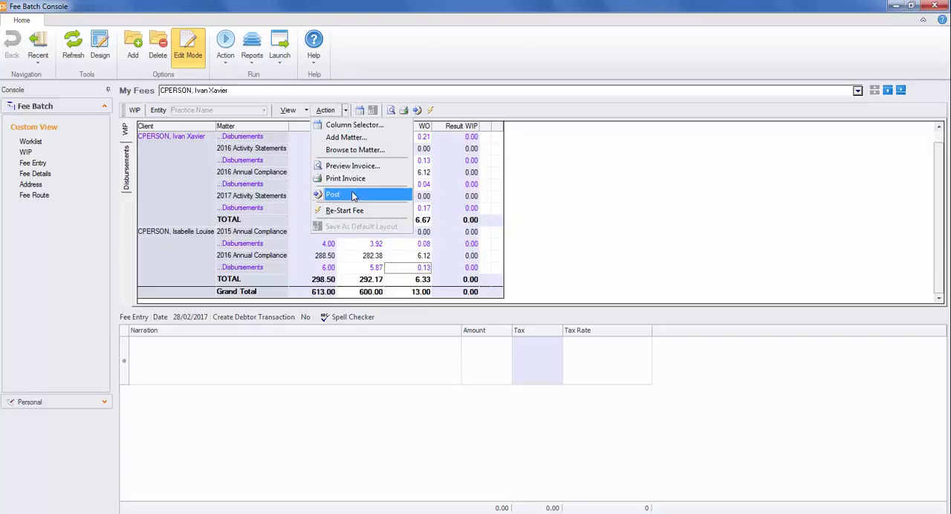
pyautogui.click(345, 212)
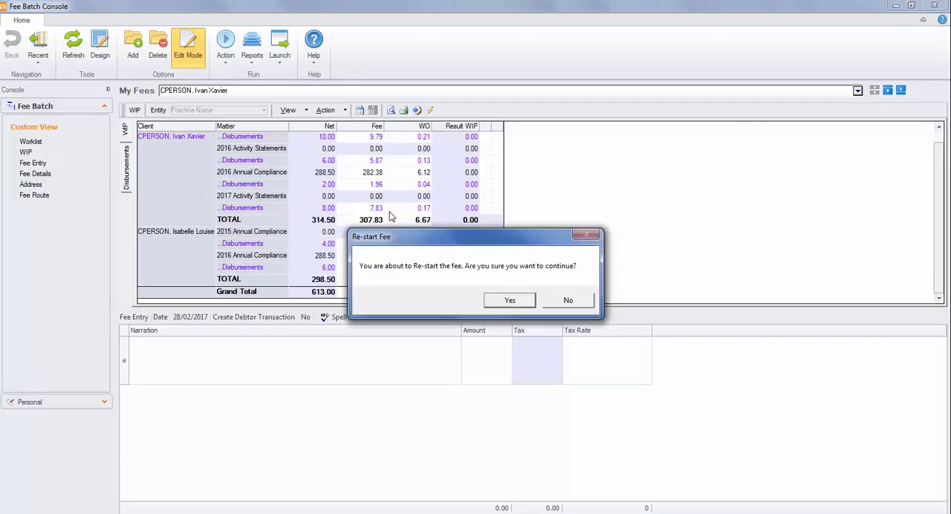
pyautogui.moveTo(510, 300)
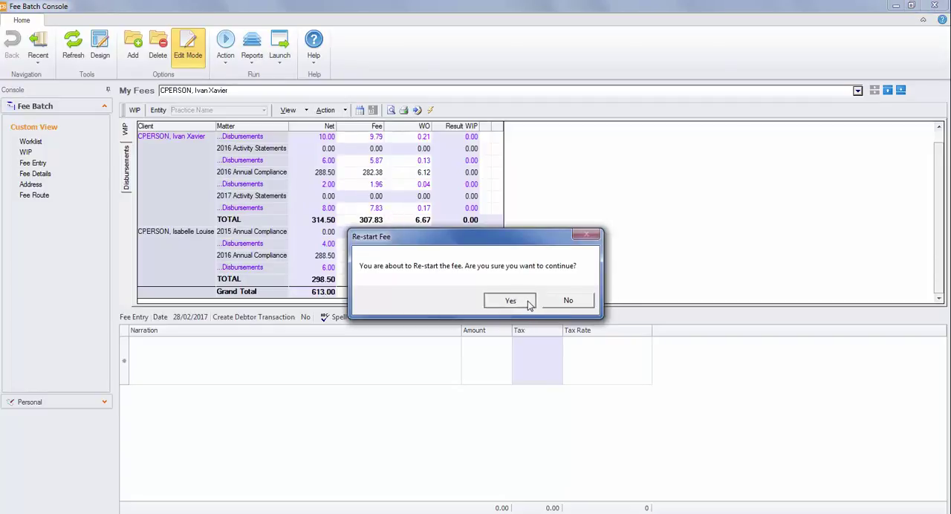
pyautogui.click(509, 300)
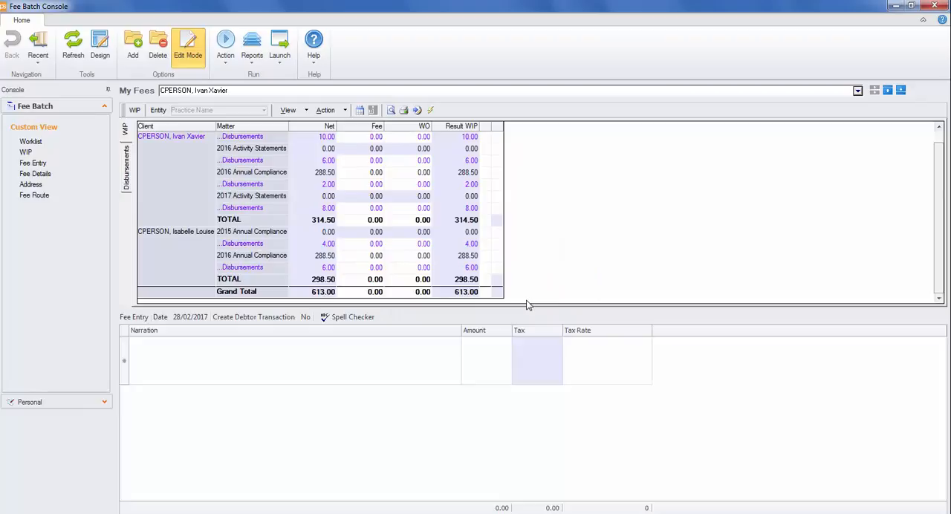
pyautogui.click(373, 291)
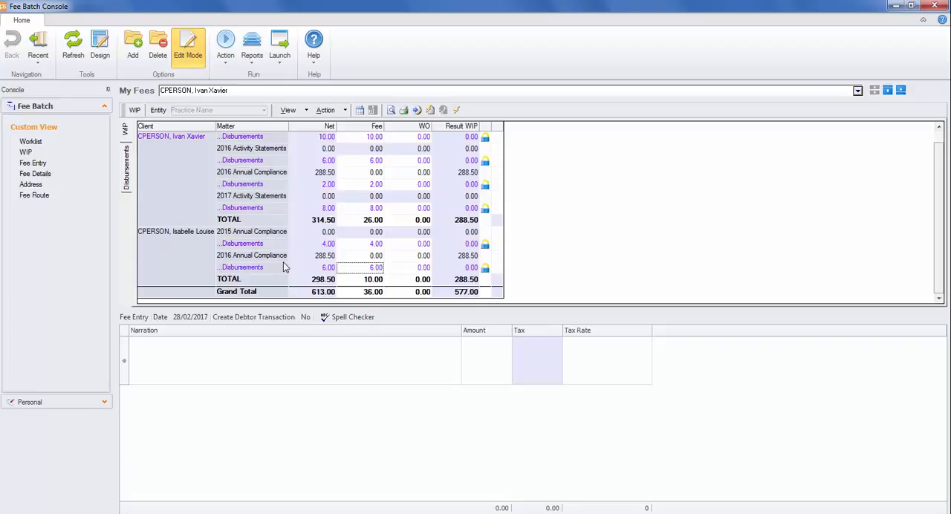
pyautogui.moveTo(281, 152)
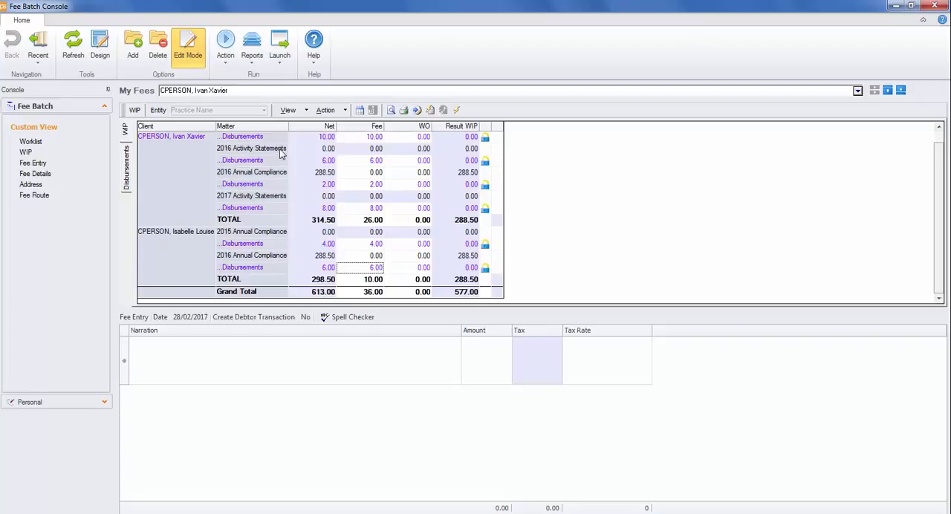
pyautogui.moveTo(494, 148)
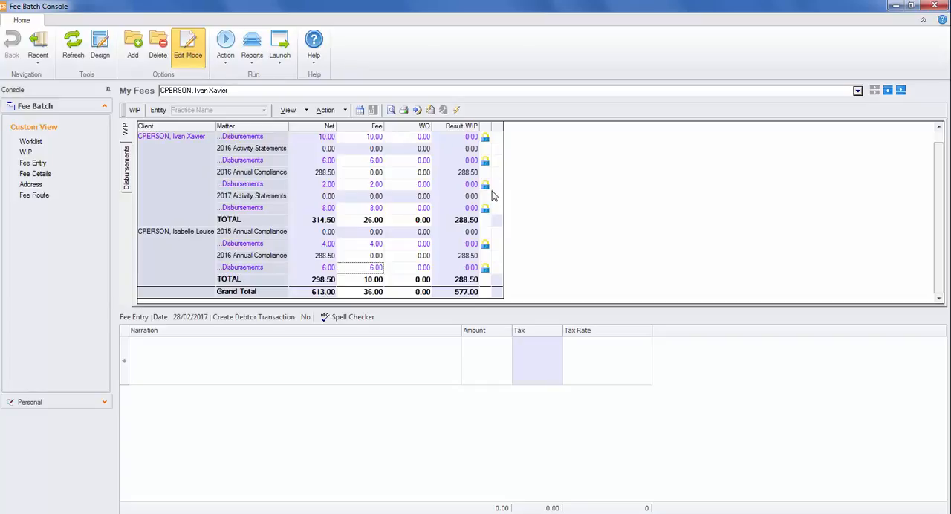
pyautogui.moveTo(387, 182)
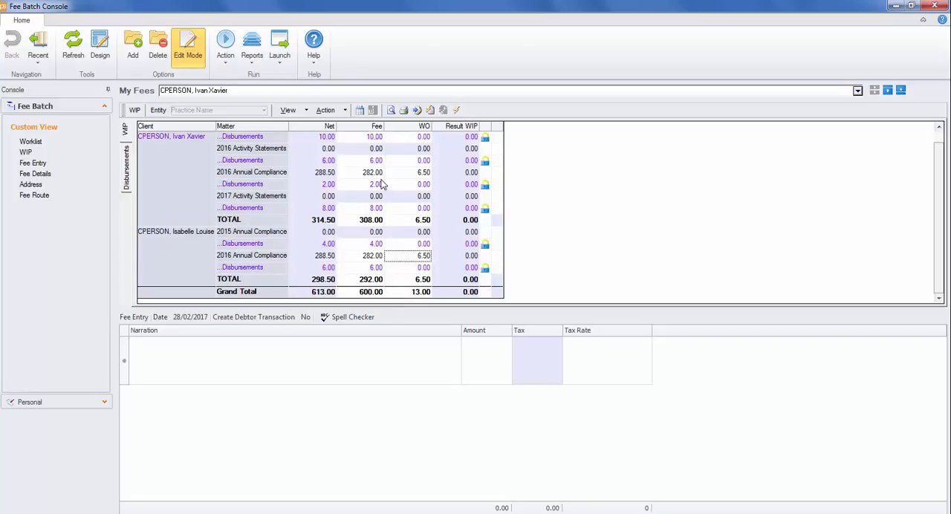
pyautogui.moveTo(378, 172)
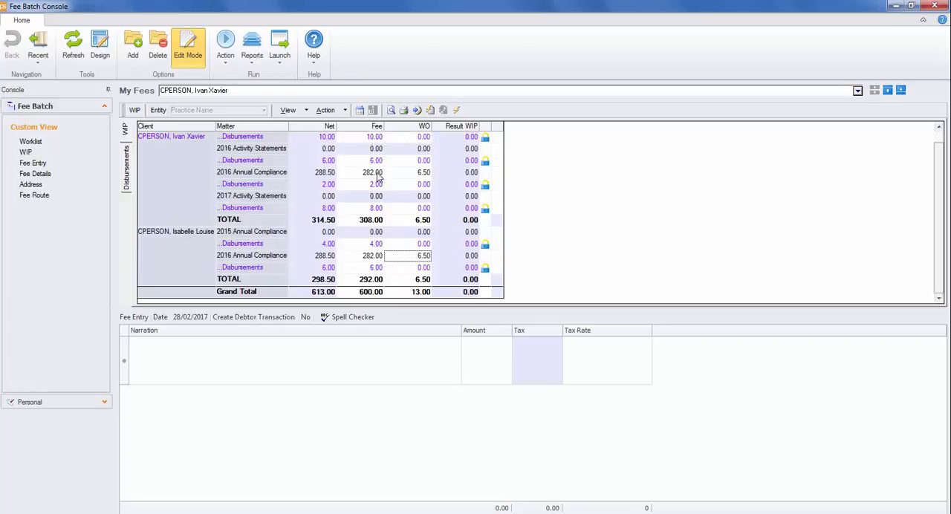
pyautogui.moveTo(371, 264)
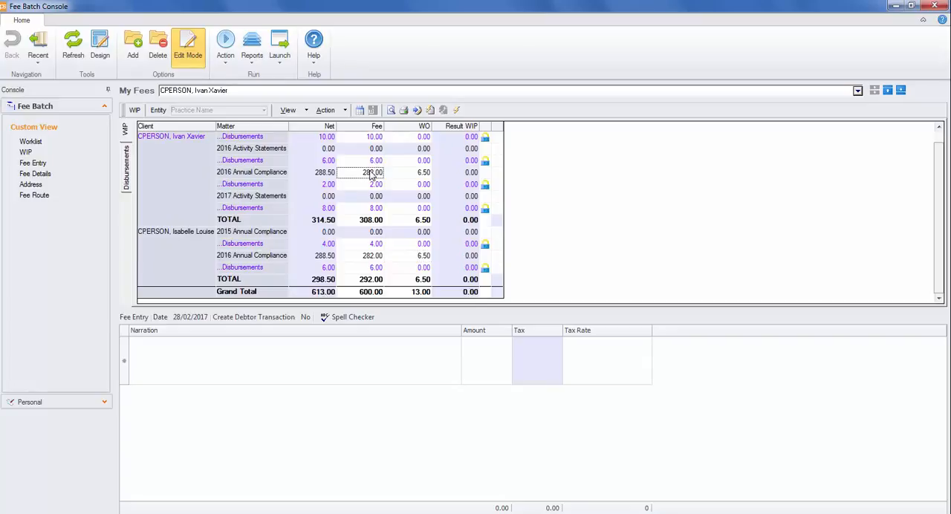
# - Bring up Allocation Details for the 2016 Annual Compliance fee cell
pyautogui.rightClick(371, 172)
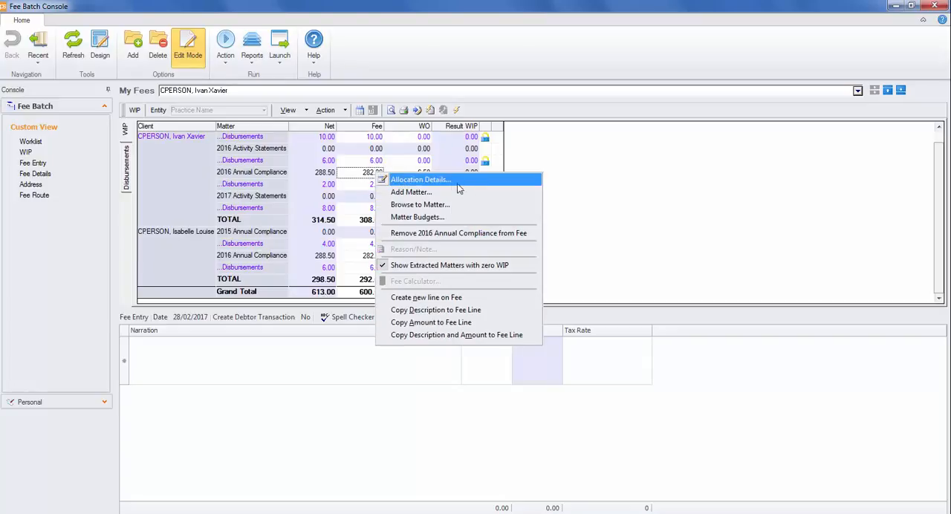
pyautogui.moveTo(523, 181)
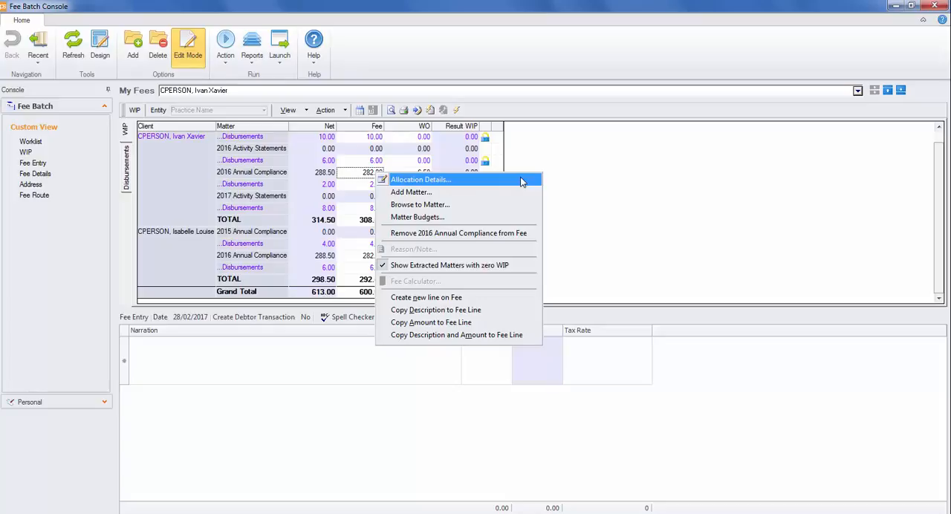
pyautogui.click(420, 179)
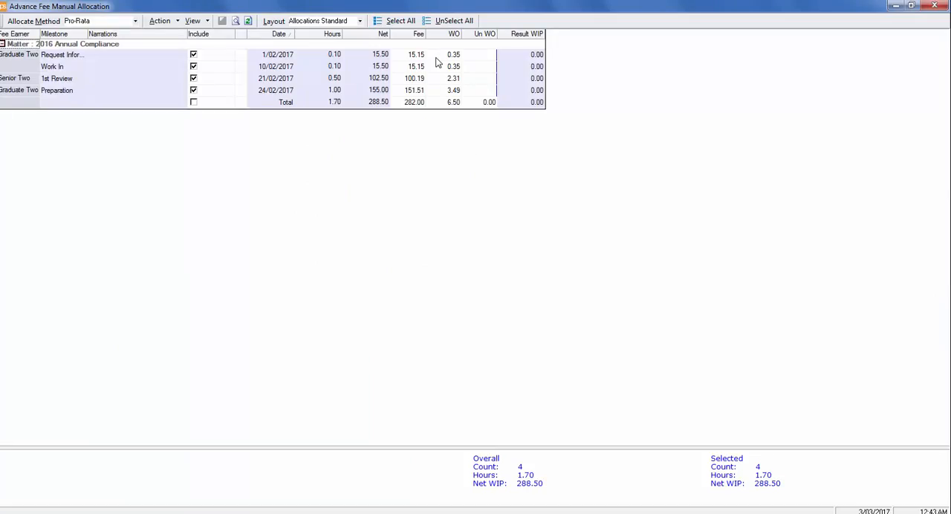
pyautogui.moveTo(431, 58)
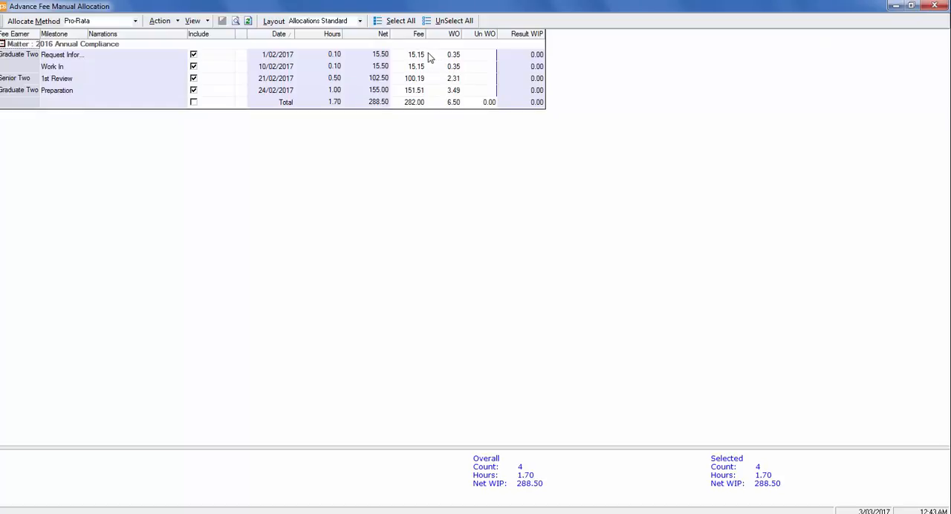
pyautogui.moveTo(422, 113)
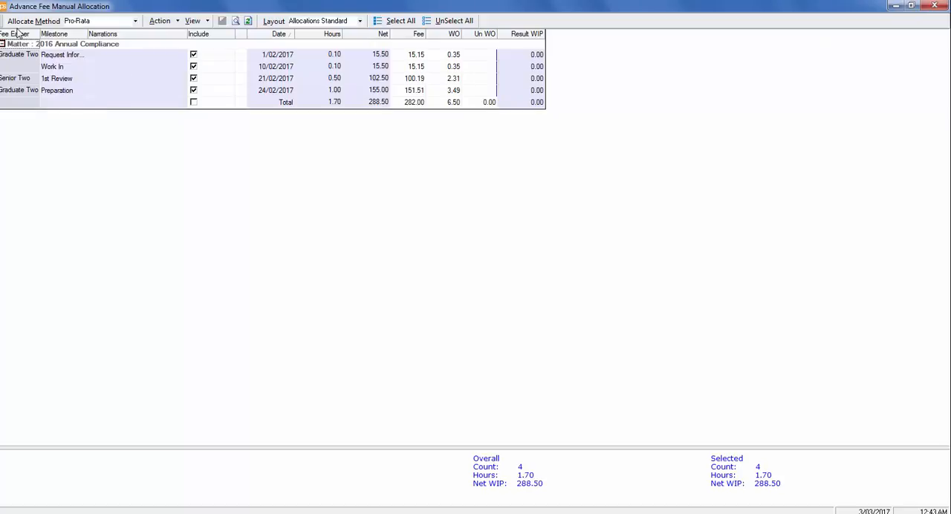
# - Sort by Milestone, exclude Preparation, put 251.00 on 1st Review, then close and save the allocation
pyautogui.click(284, 33)
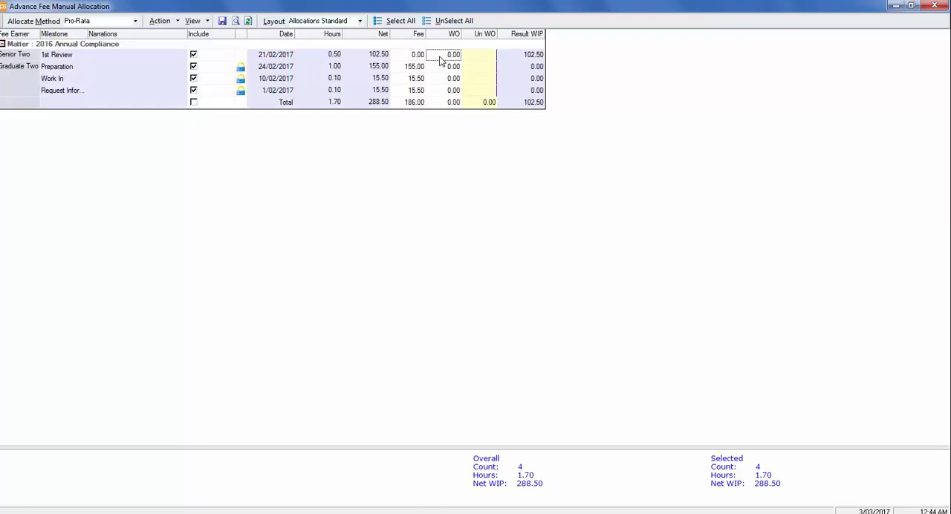
pyautogui.moveTo(93, 68)
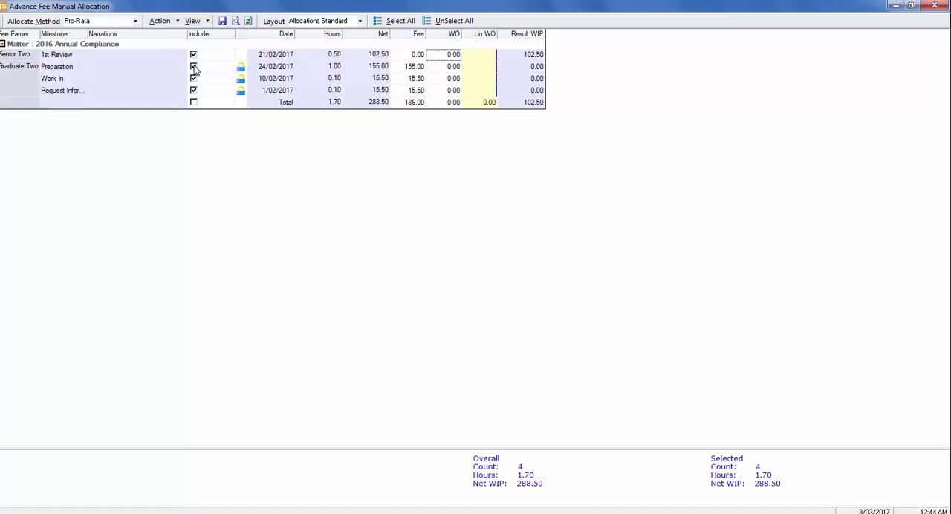
pyautogui.click(192, 66)
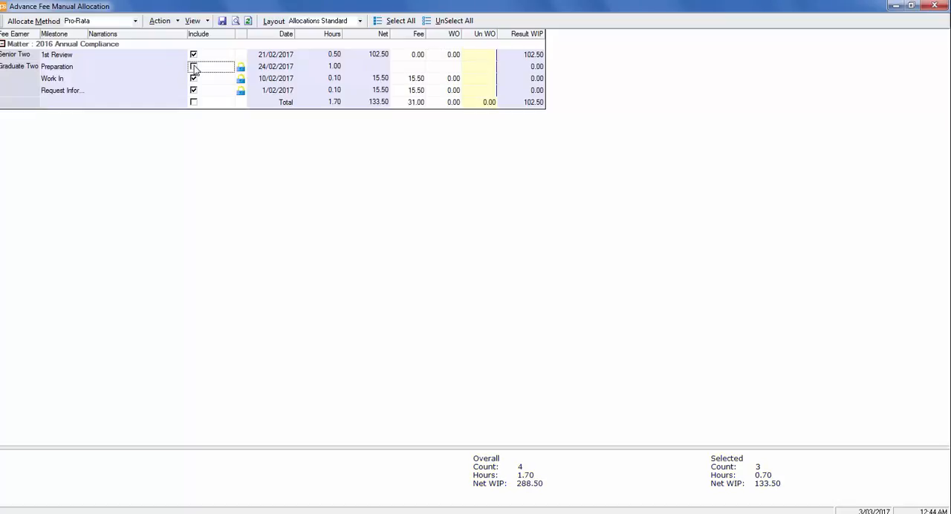
pyautogui.click(191, 67)
pyautogui.write('251')
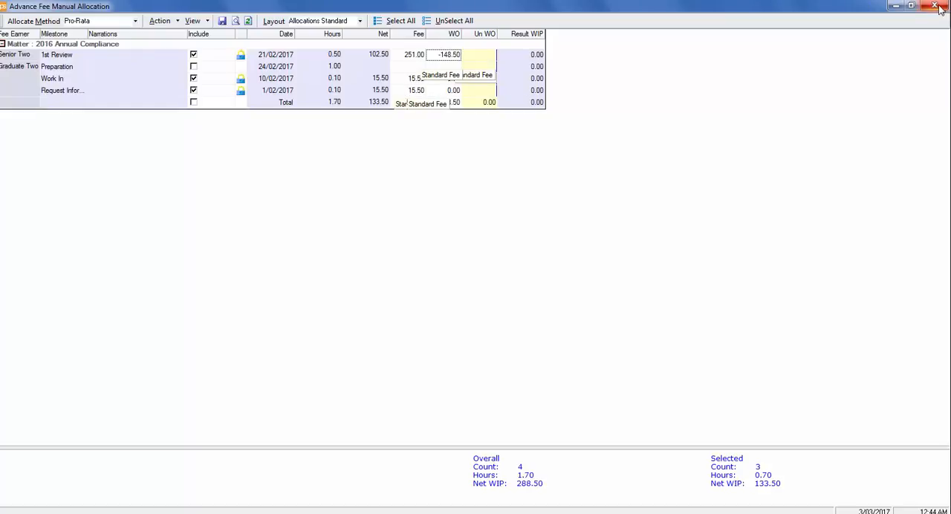
pyautogui.moveTo(934, 9)
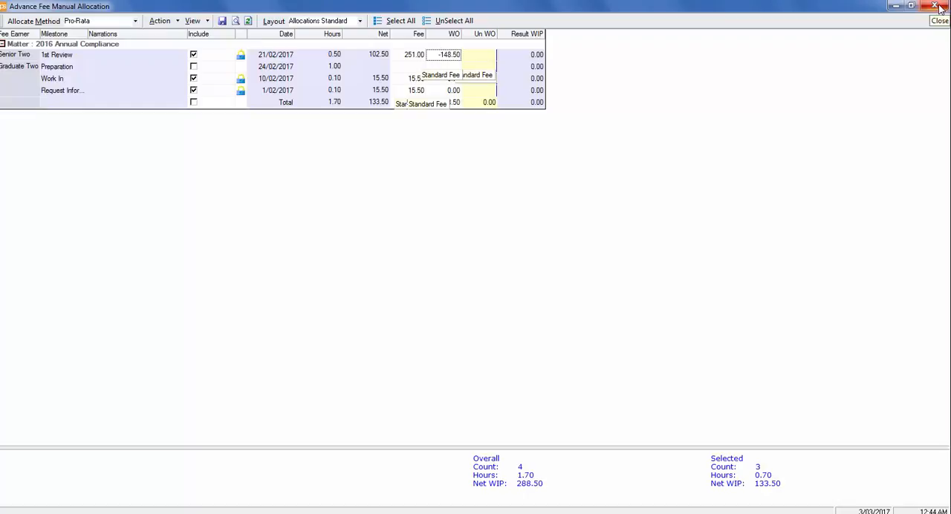
pyautogui.click(932, 6)
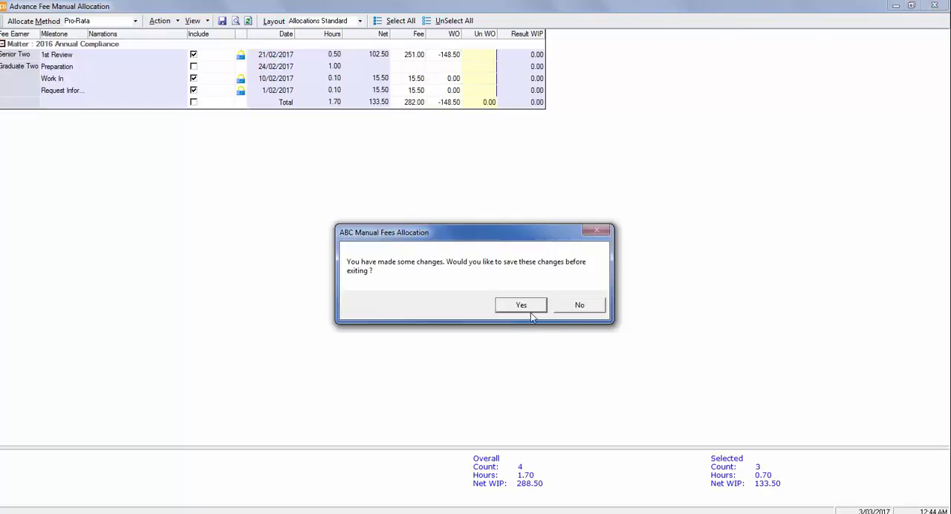
pyautogui.click(520, 305)
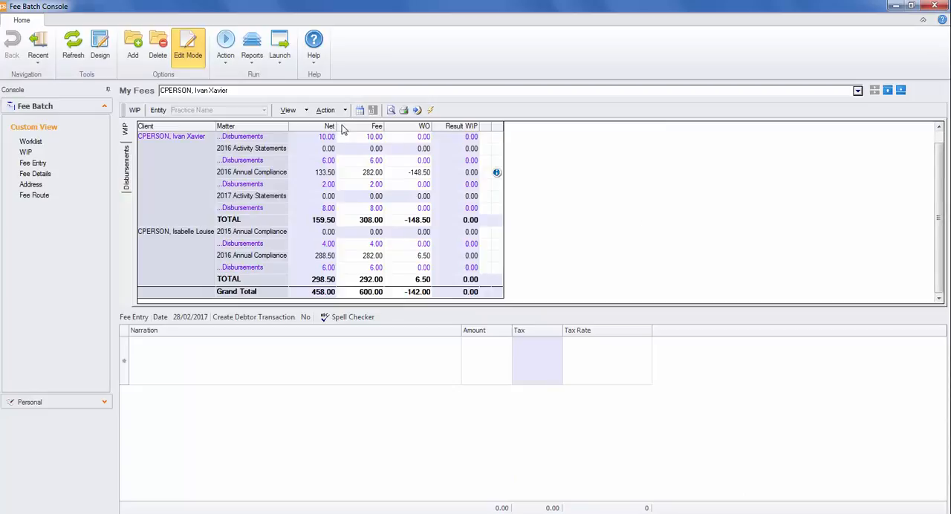
pyautogui.moveTo(419, 257)
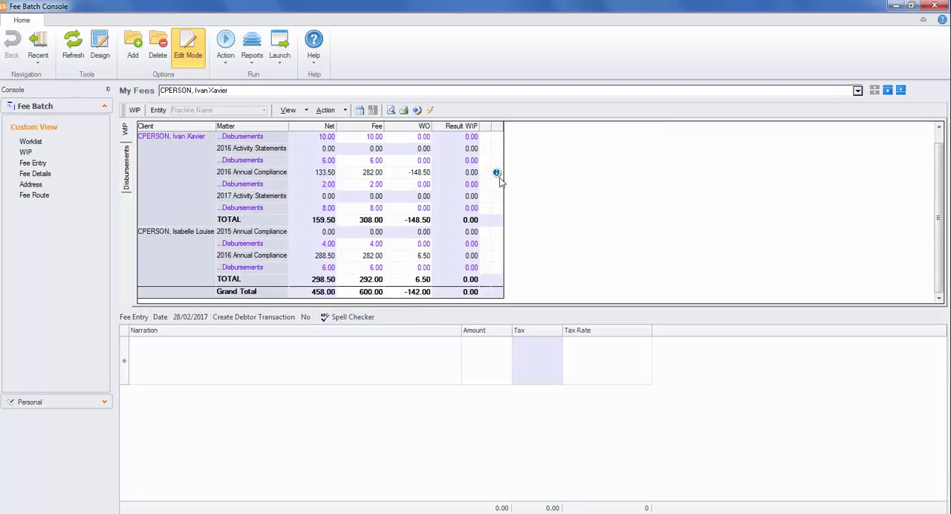
pyautogui.moveTo(502, 257)
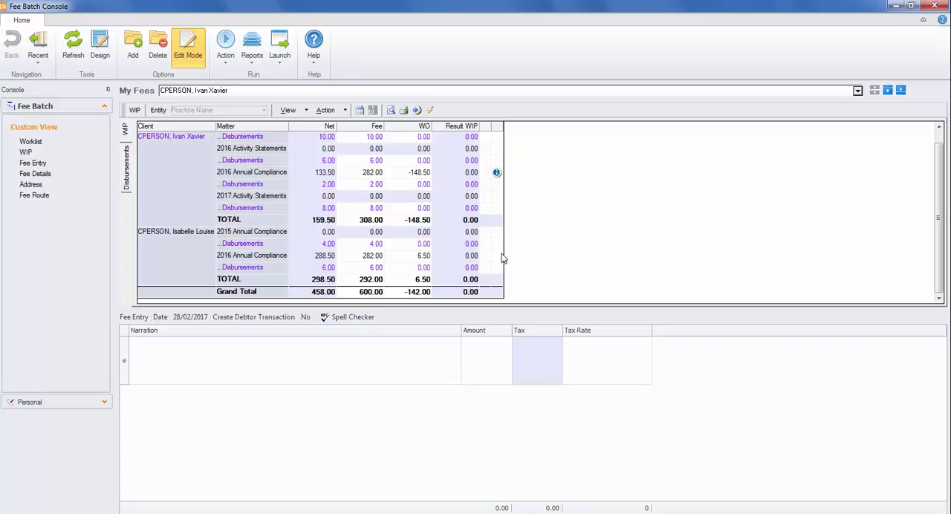
pyautogui.moveTo(495, 173)
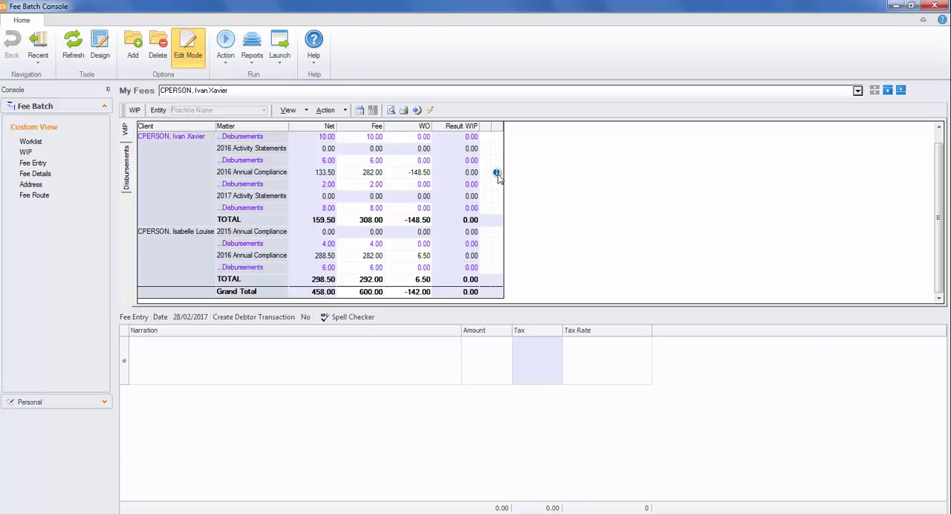
pyautogui.moveTo(497, 172)
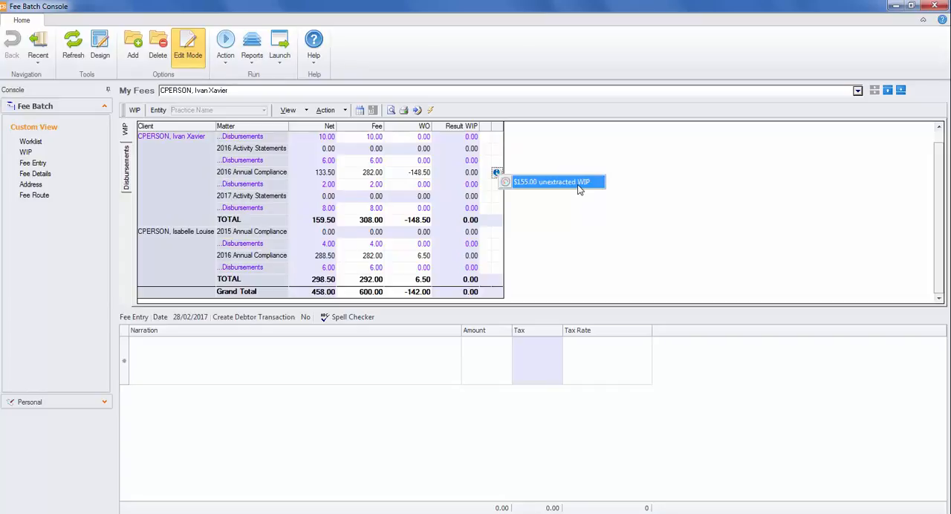
pyautogui.moveTo(589, 192)
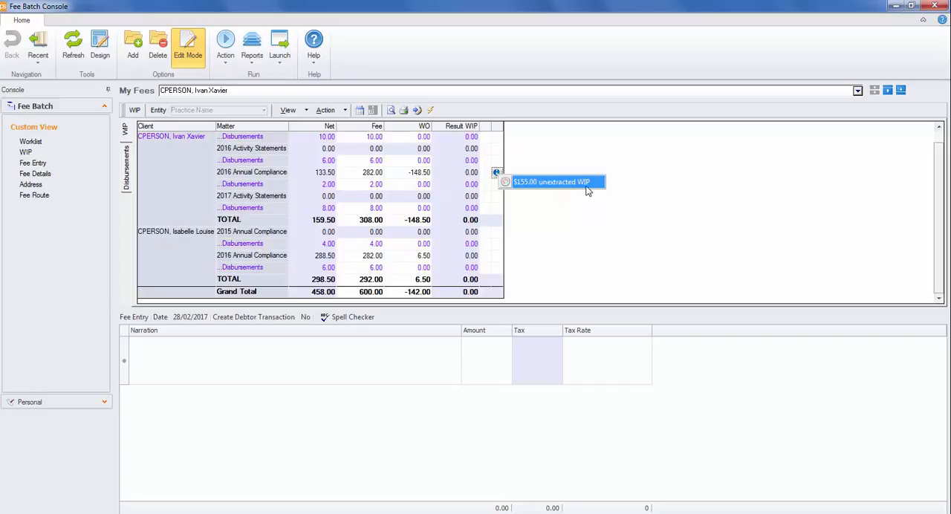
pyautogui.moveTo(595, 190)
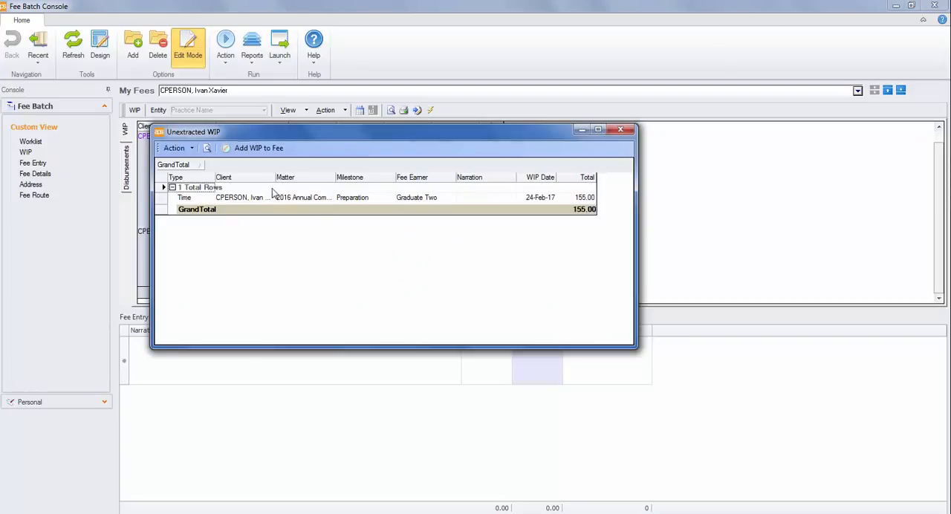
pyautogui.moveTo(259, 149)
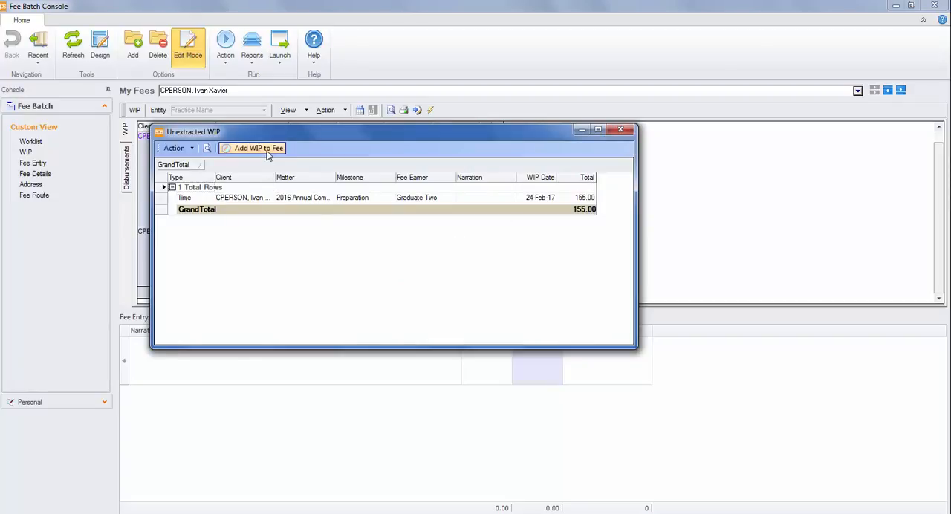
pyautogui.moveTo(622, 128)
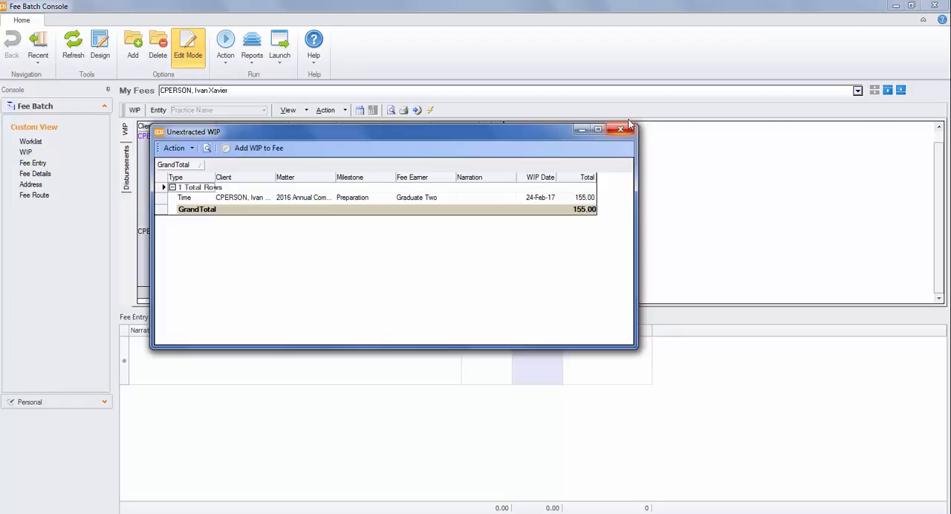
pyautogui.click(621, 128)
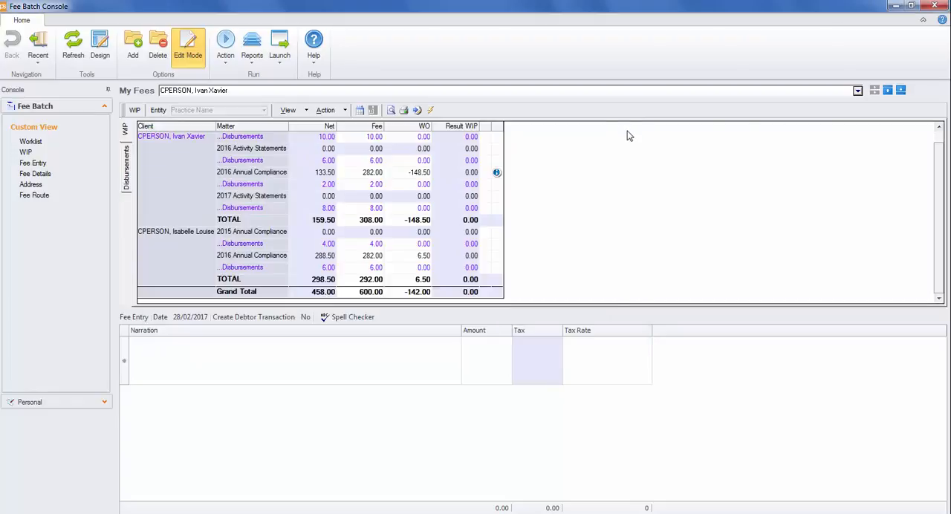
pyautogui.moveTo(365, 305)
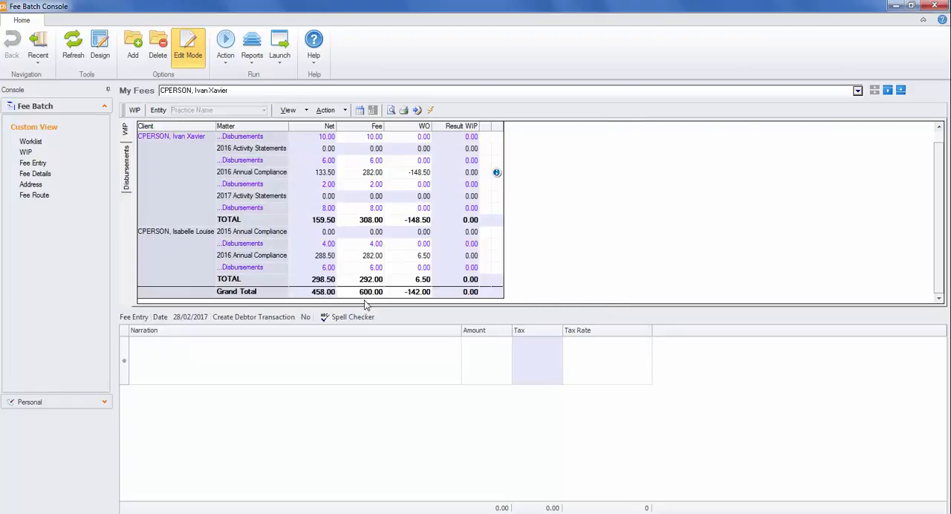
pyautogui.moveTo(428, 325)
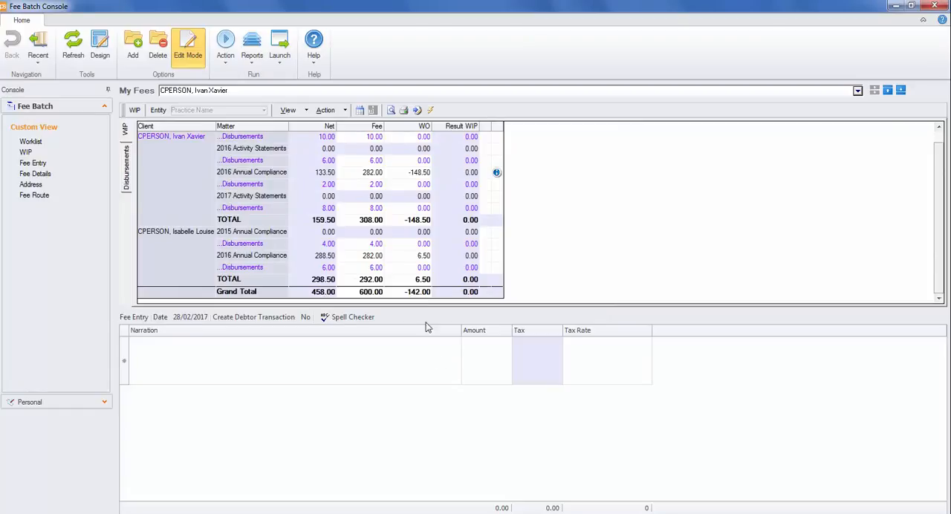
pyautogui.moveTo(143, 357)
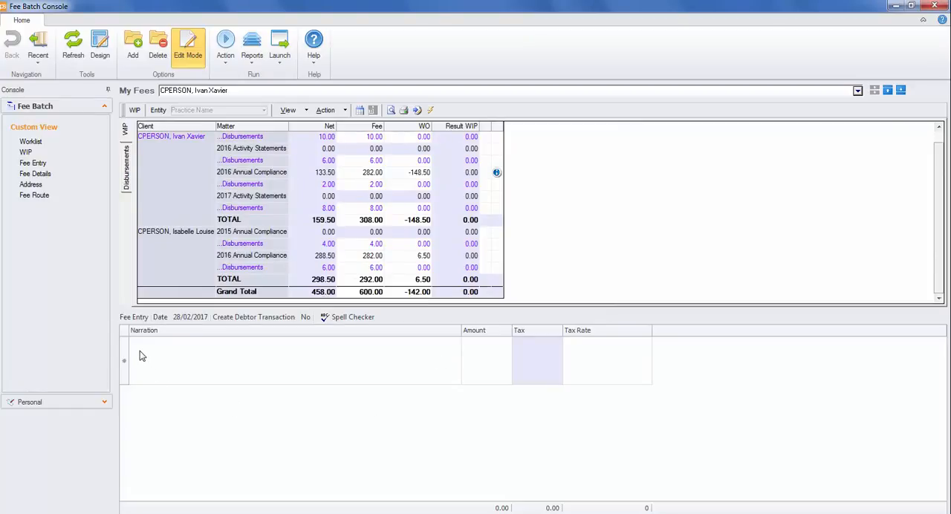
pyautogui.moveTo(145, 357)
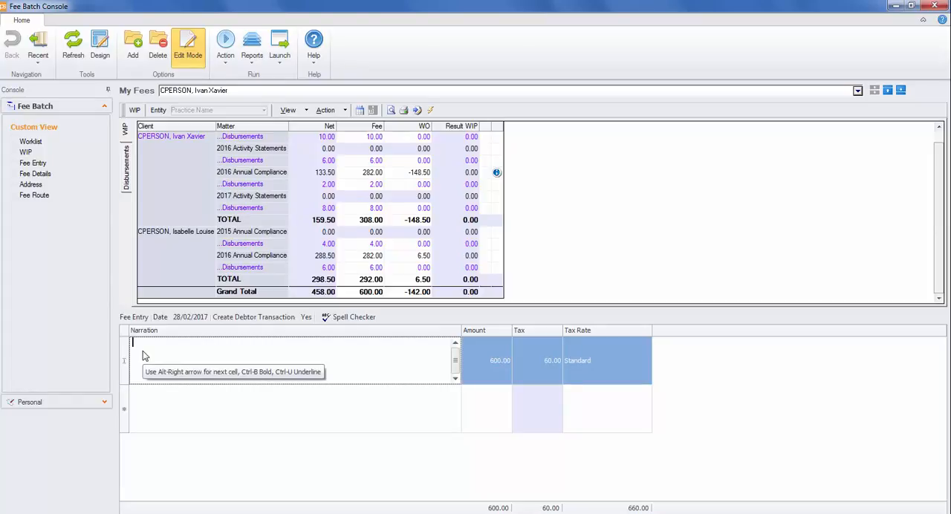
# - Narrate the fee line 'As per contract.' and bring up the Narration Builder for it
pyautogui.write('As per co')
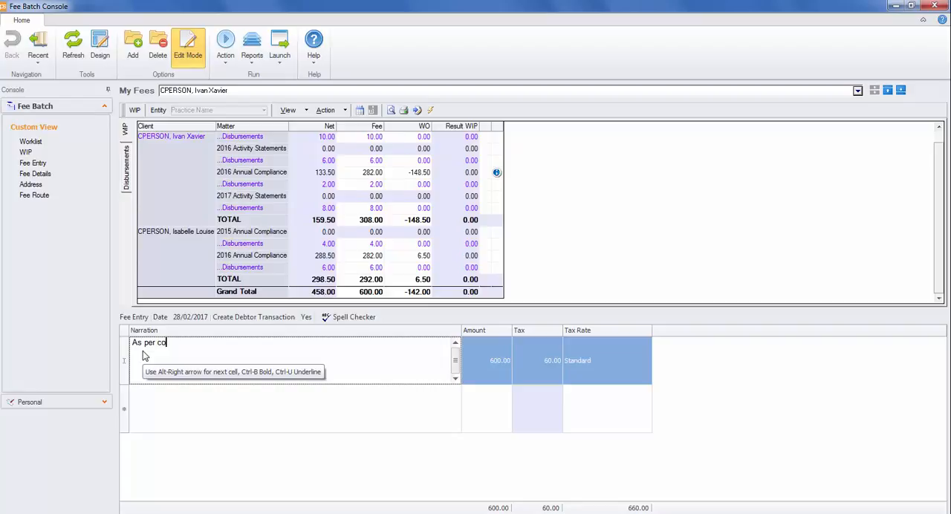
pyautogui.write('ntract.')
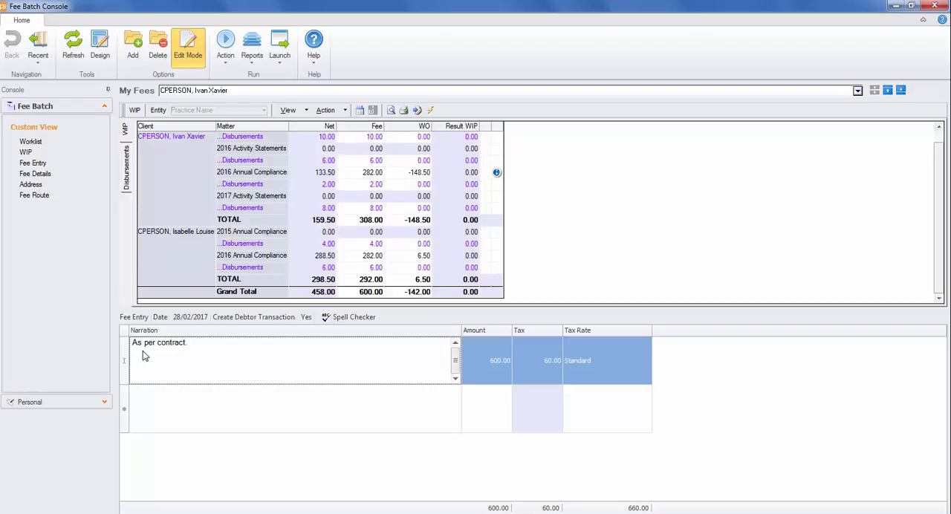
pyautogui.moveTo(229, 350)
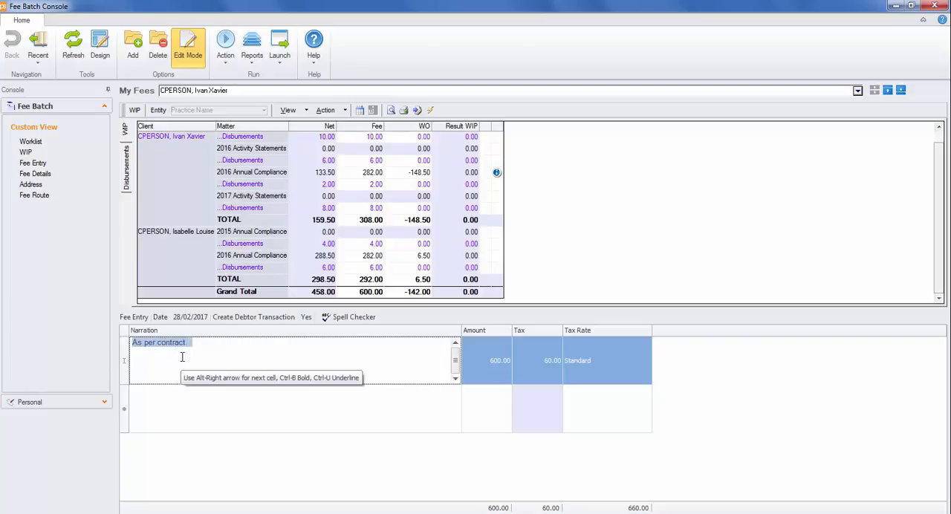
pyautogui.rightClick(182, 371)
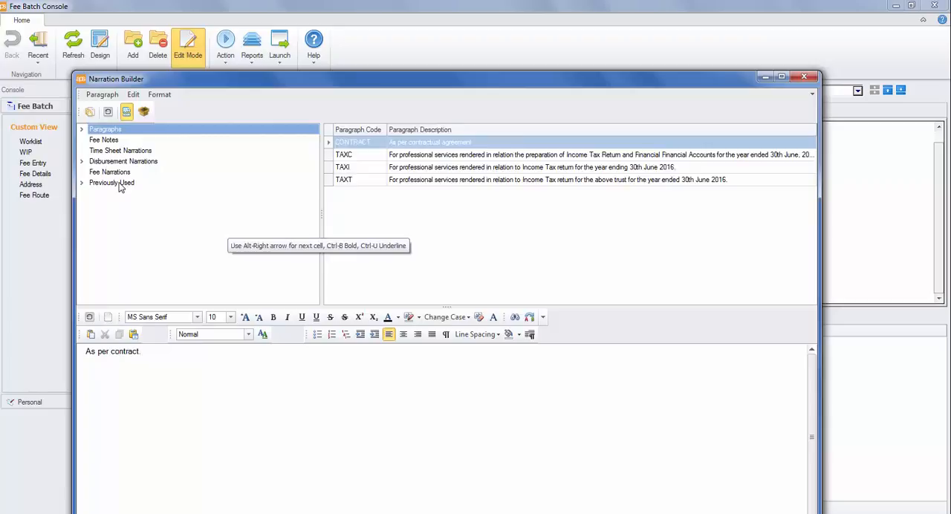
# - Insert the 31-Mar-2016 Professional Fees income tax returns narration and remove 'As per contract.'
pyautogui.click(111, 183)
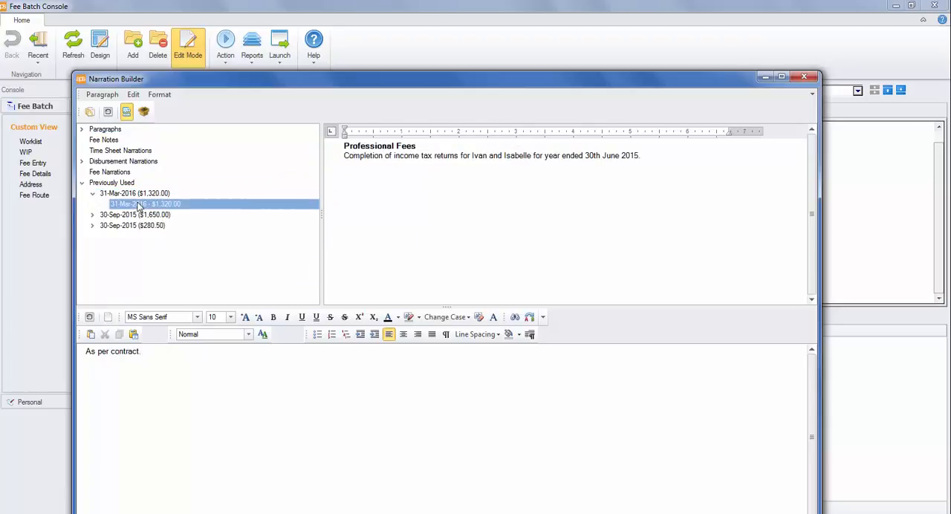
pyautogui.moveTo(107, 127)
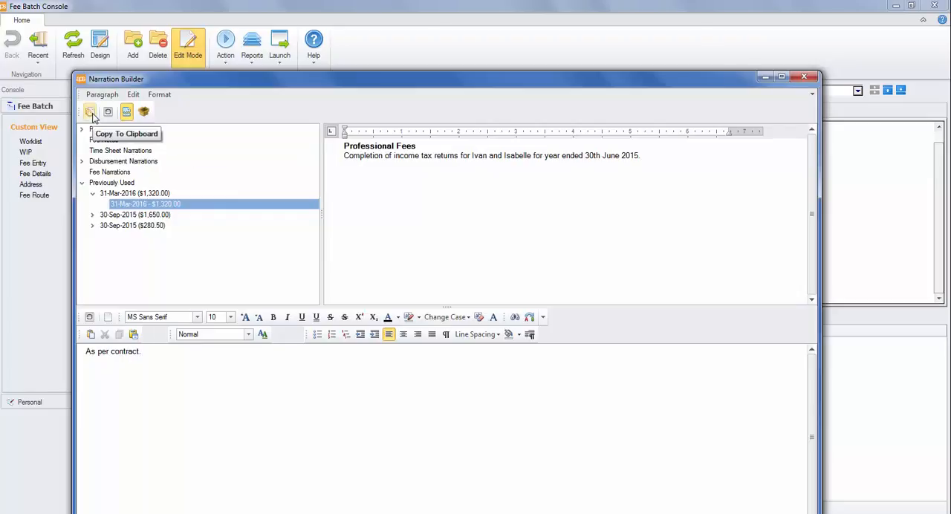
pyautogui.click(90, 111)
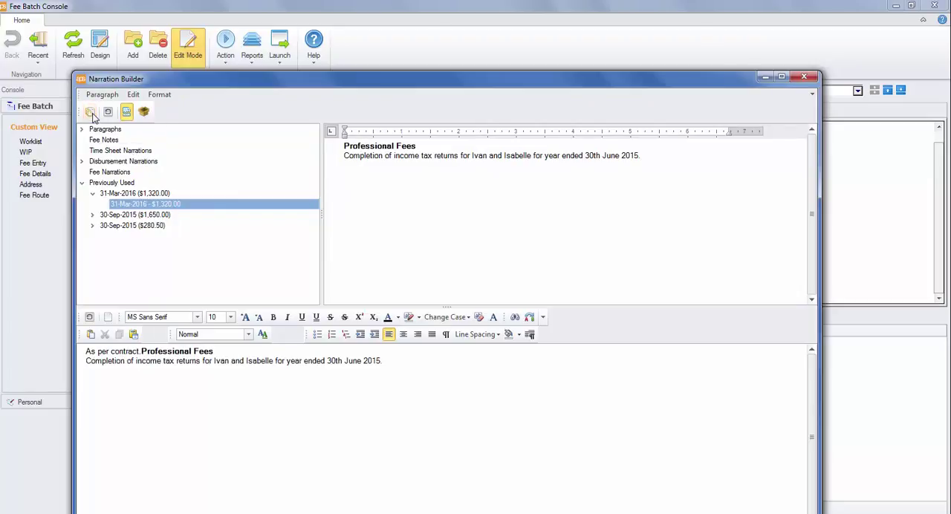
pyautogui.doubleClick(124, 351)
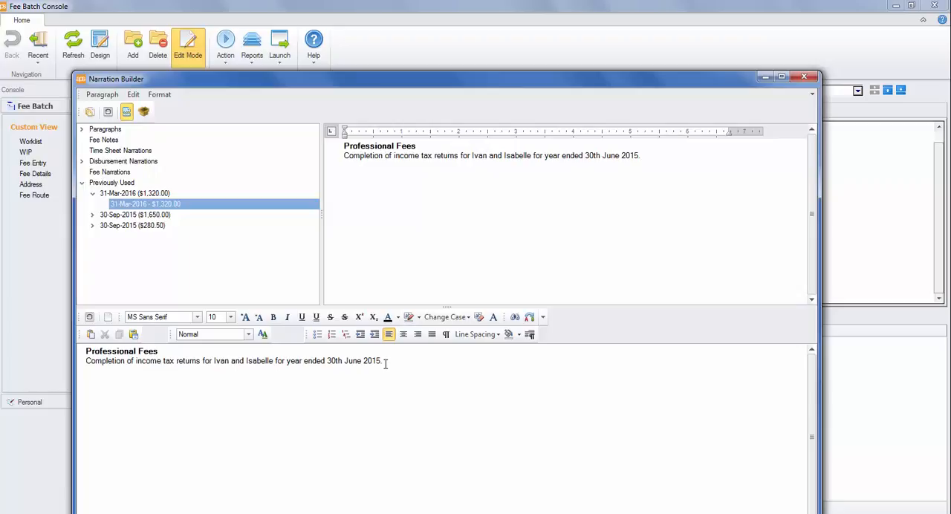
pyautogui.moveTo(89, 318)
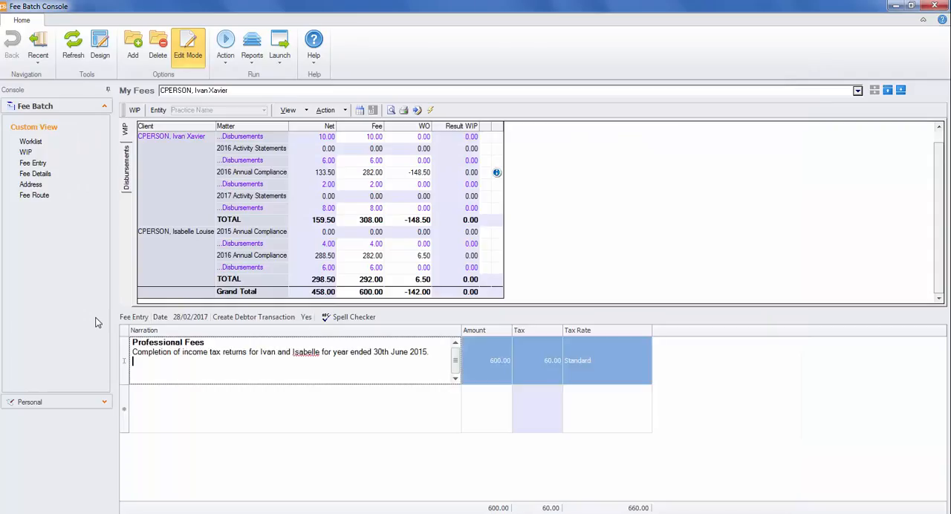
# - Show the Action dropdown choices for the fee line above the WIP grid
pyautogui.click(346, 110)
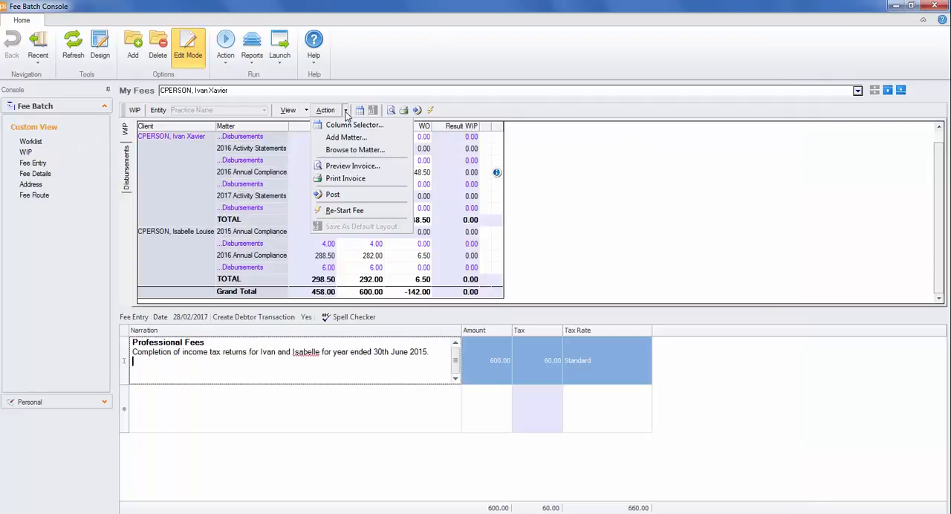
pyautogui.moveTo(354, 167)
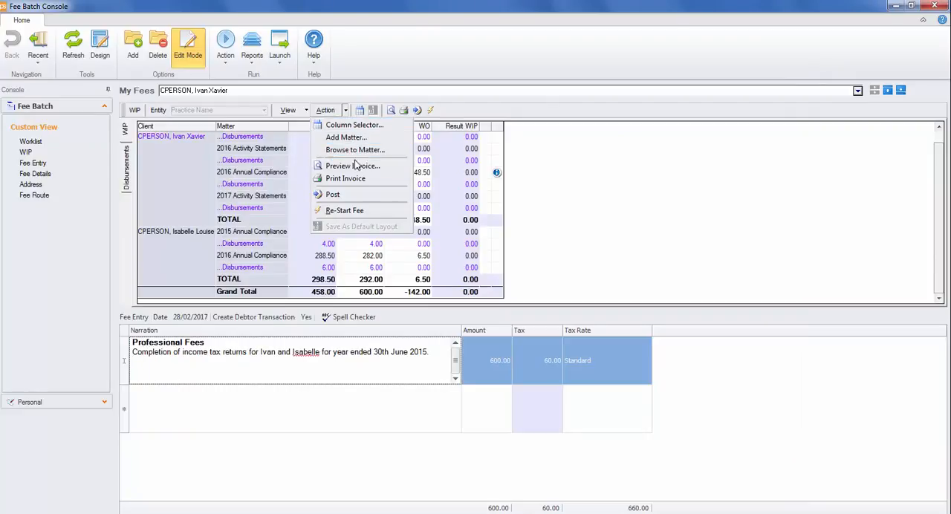
pyautogui.moveTo(353, 167)
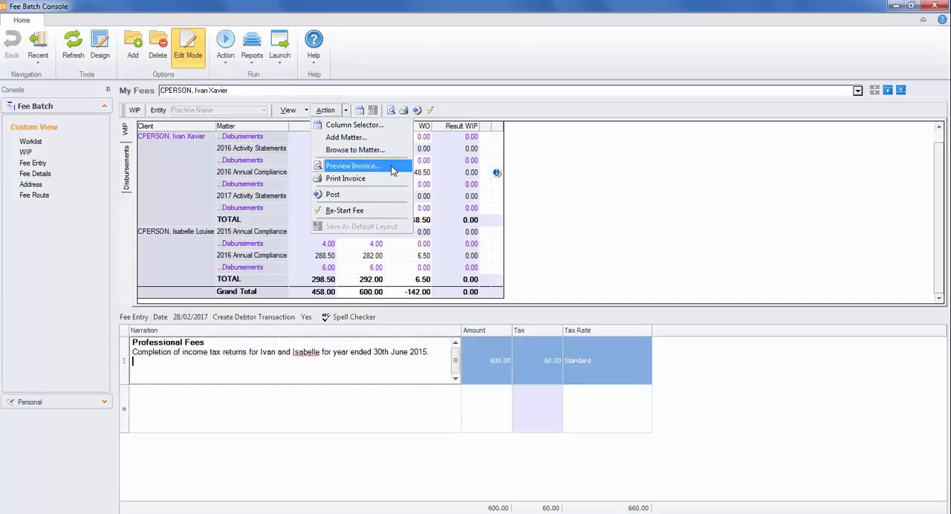
pyautogui.moveTo(370, 178)
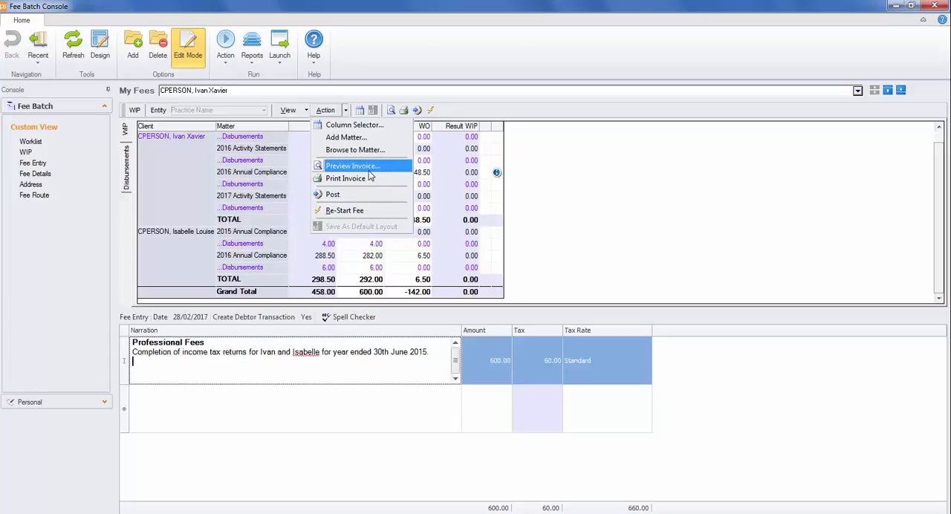
pyautogui.moveTo(380, 173)
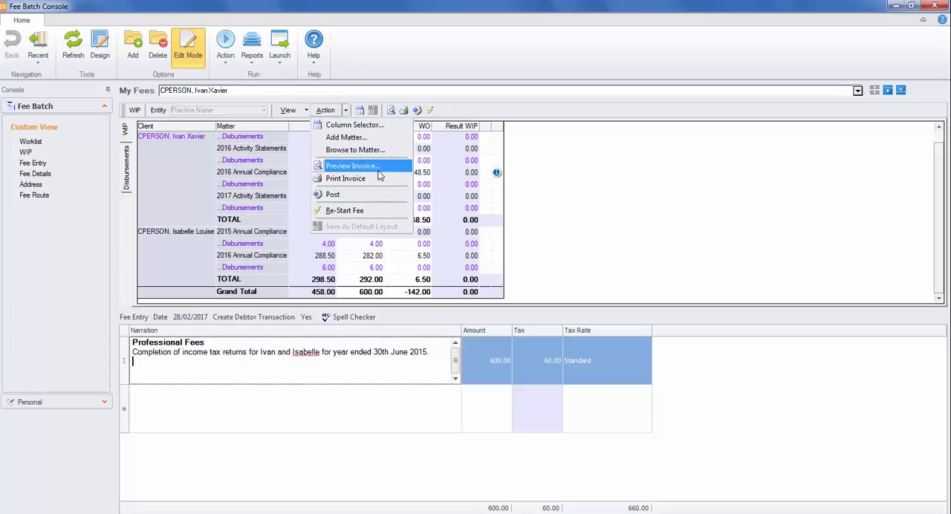
pyautogui.moveTo(385, 195)
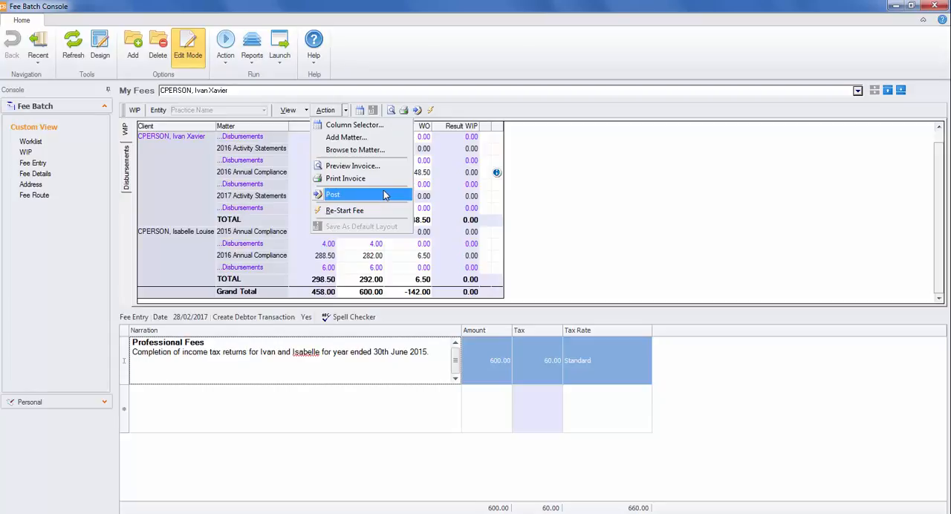
pyautogui.moveTo(31, 142)
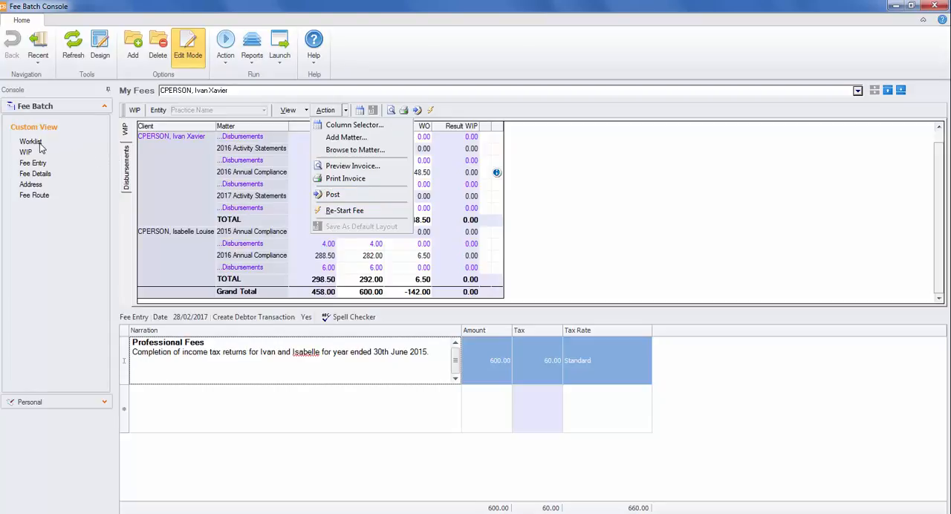
# - Preview the invoice for the $600 fee from the Worklist
pyautogui.click(333, 194)
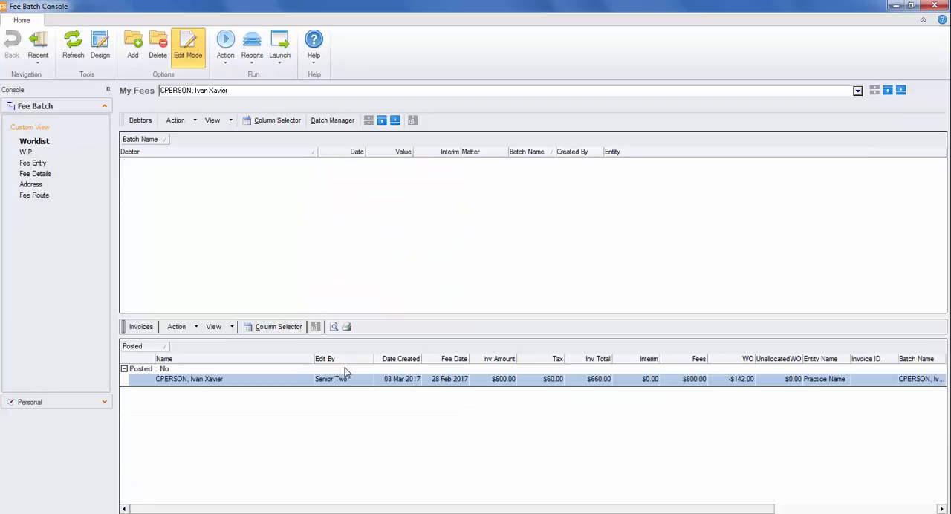
pyautogui.moveTo(262, 386)
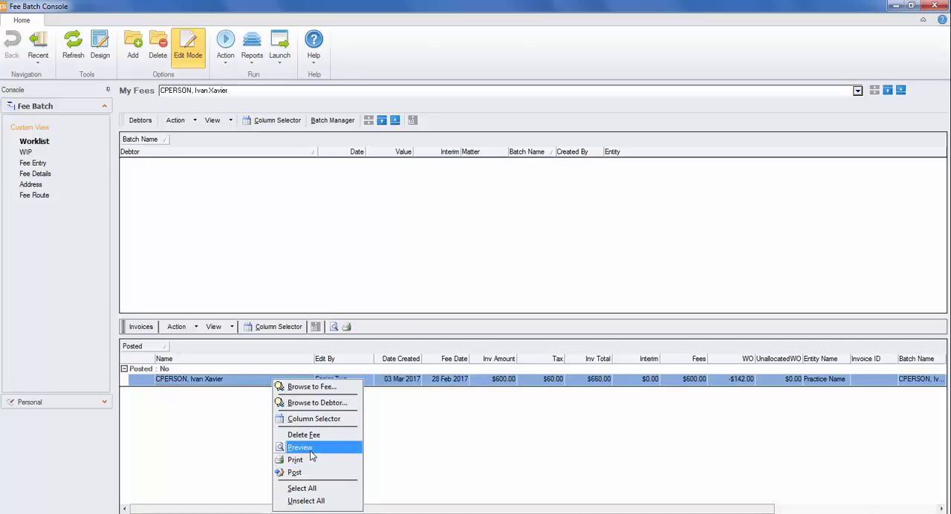
pyautogui.click(300, 448)
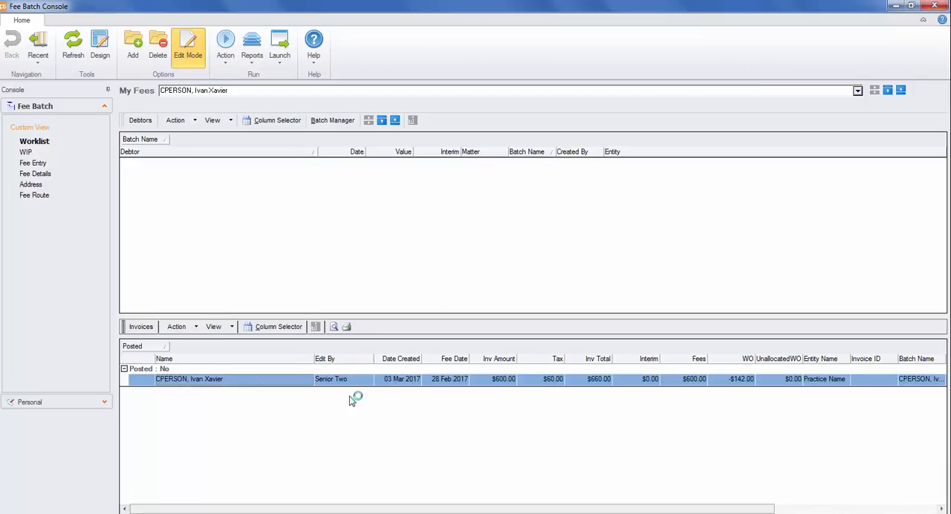
# - Post the $600 fee, confirming it as invoice 1343 for $660.00 including tax
pyautogui.rightClick(333, 380)
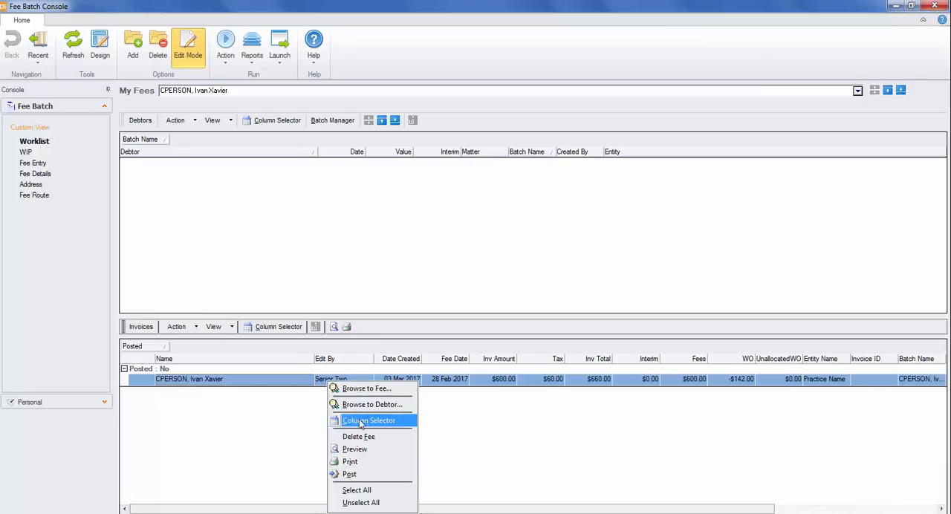
pyautogui.click(351, 474)
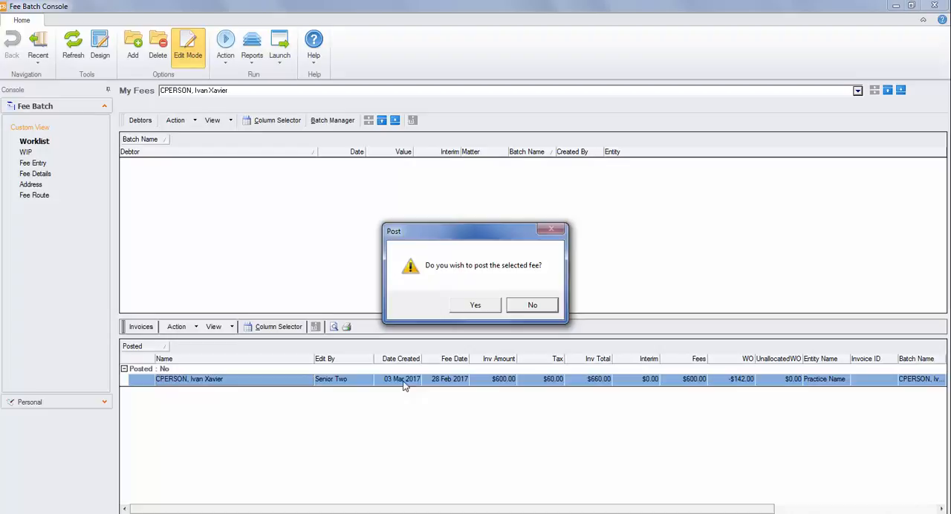
pyautogui.click(476, 304)
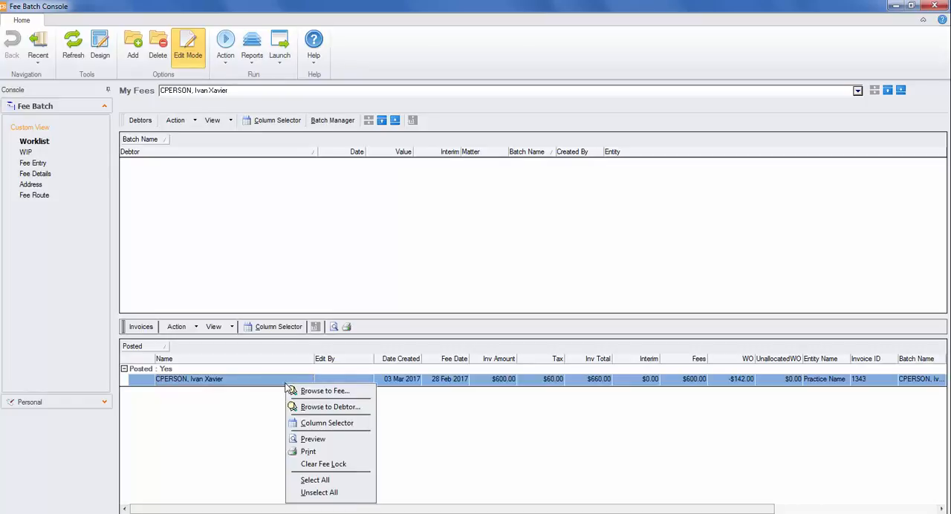
pyautogui.click(313, 439)
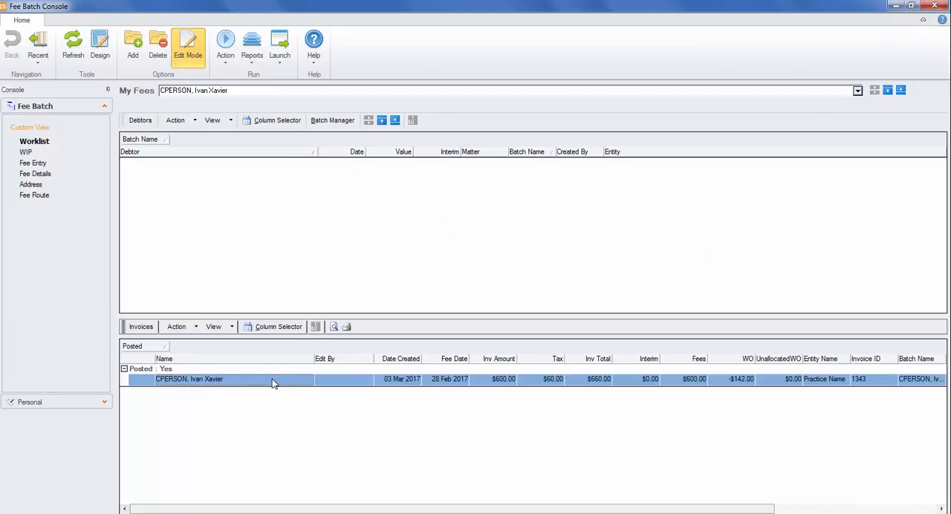
# - Clear the fee lock on posted invoice 1343, accepting the unprinted-invoice warning
pyautogui.rightClick(273, 383)
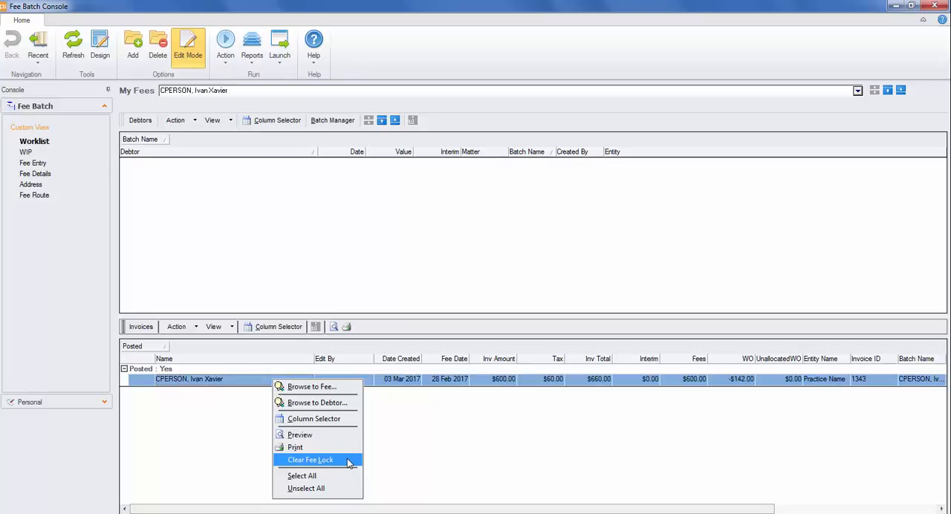
pyautogui.click(309, 460)
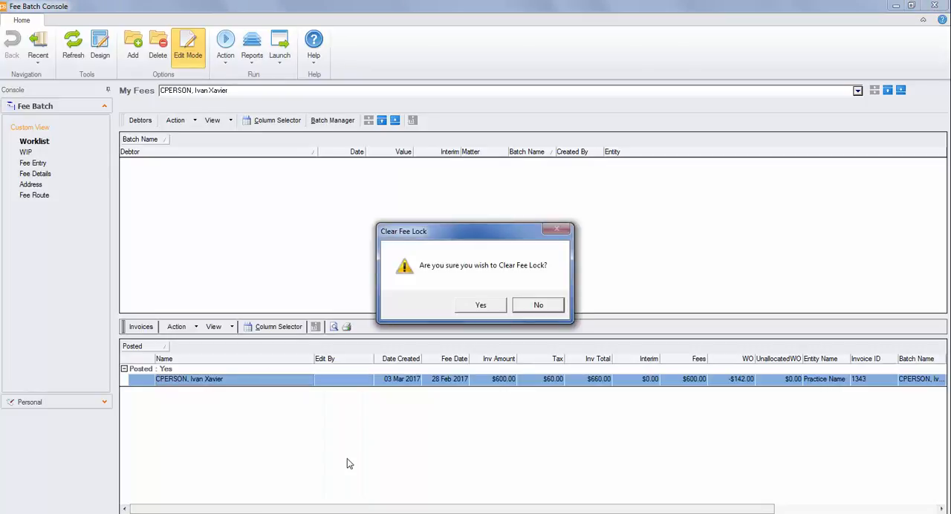
pyautogui.click(480, 305)
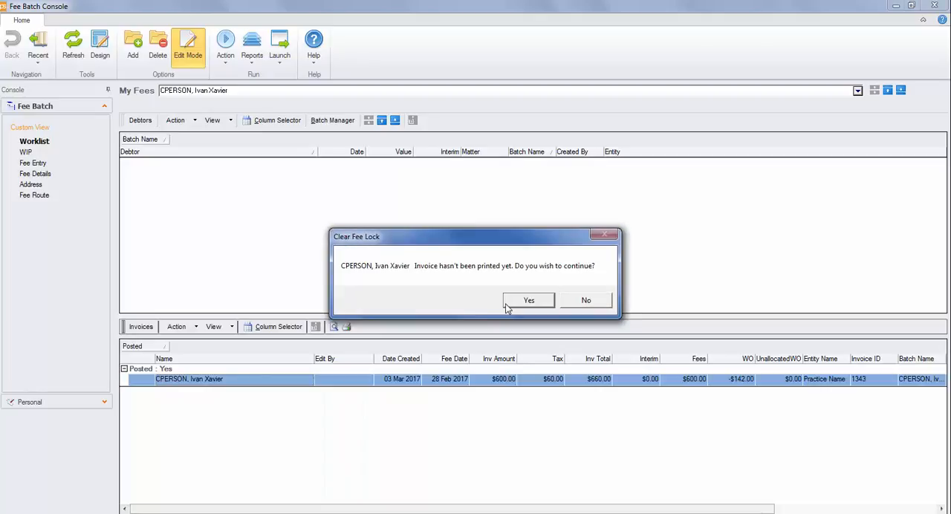
pyautogui.click(530, 300)
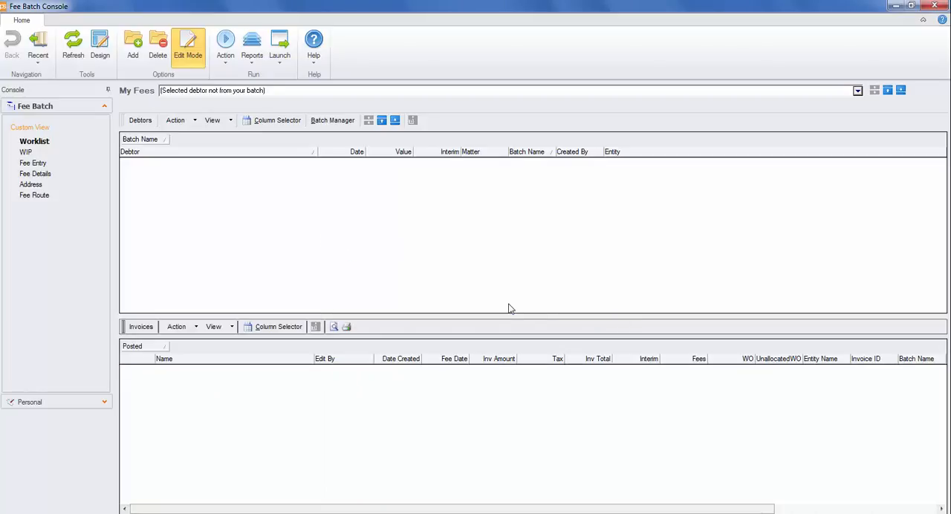